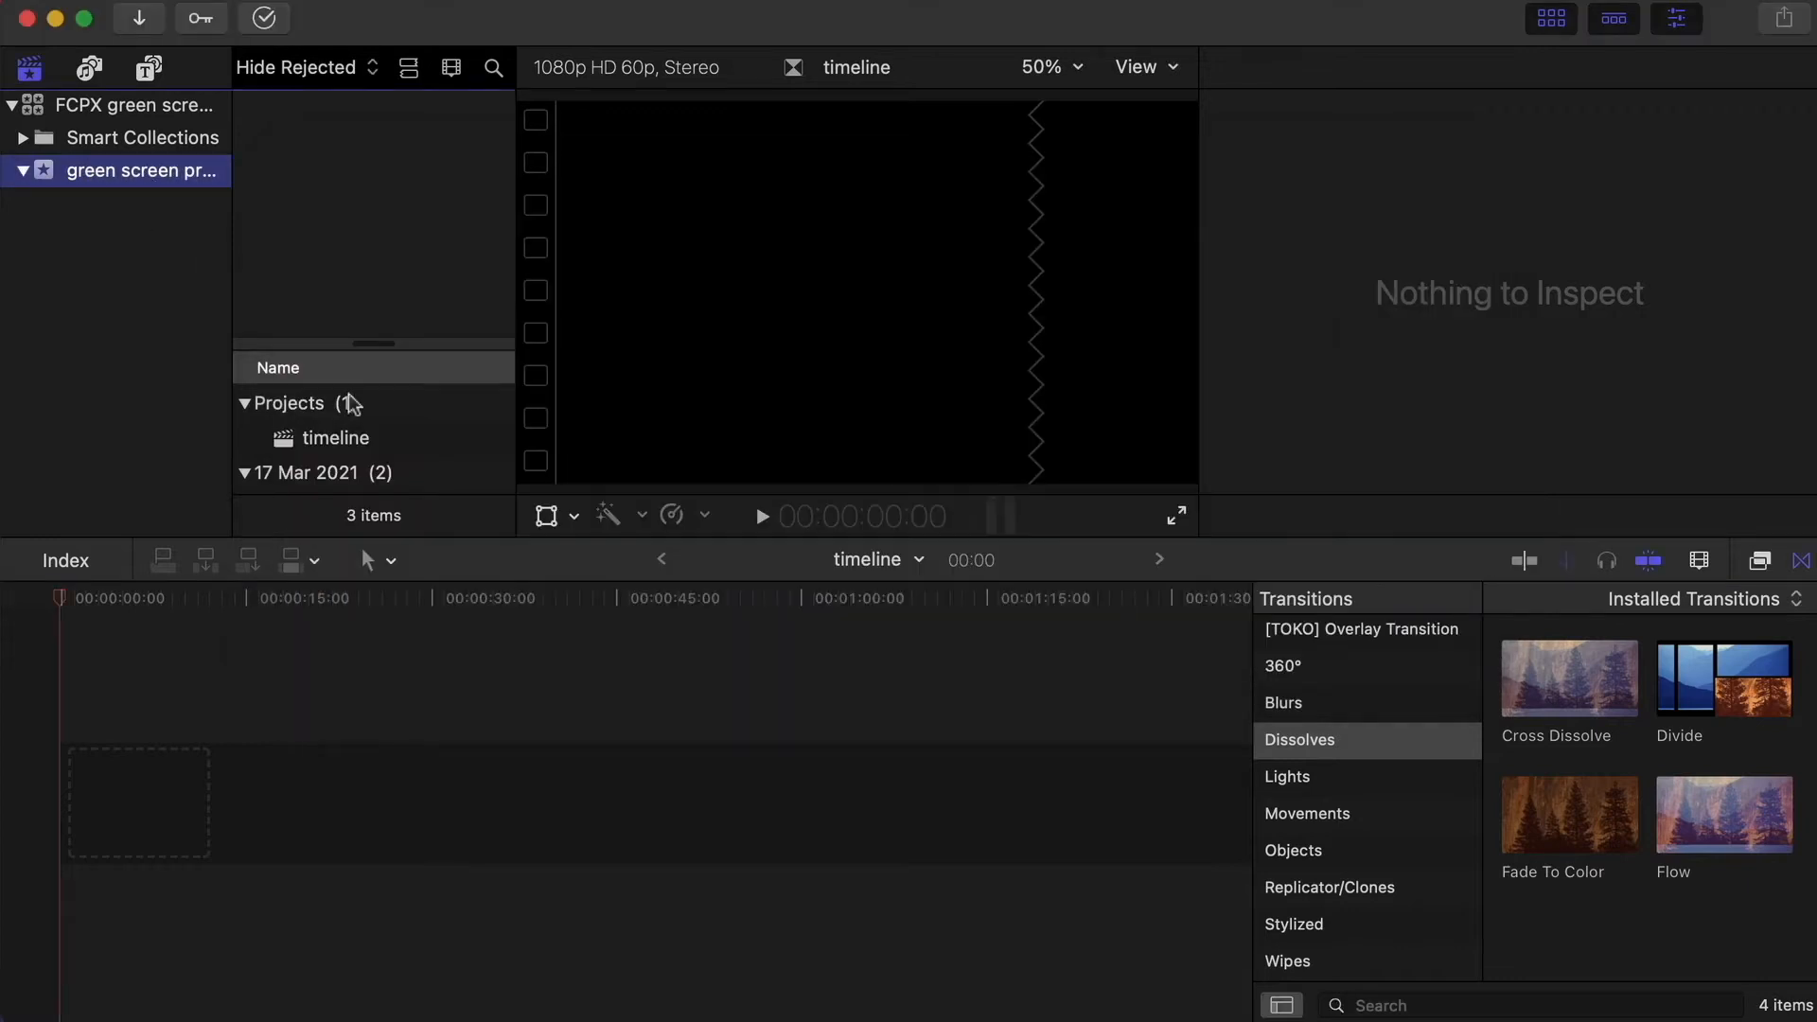
Step: Reveal the imported clips and append the YouTube background clip to the timeline
{"action": "left_click", "coordinate": [244, 403]}
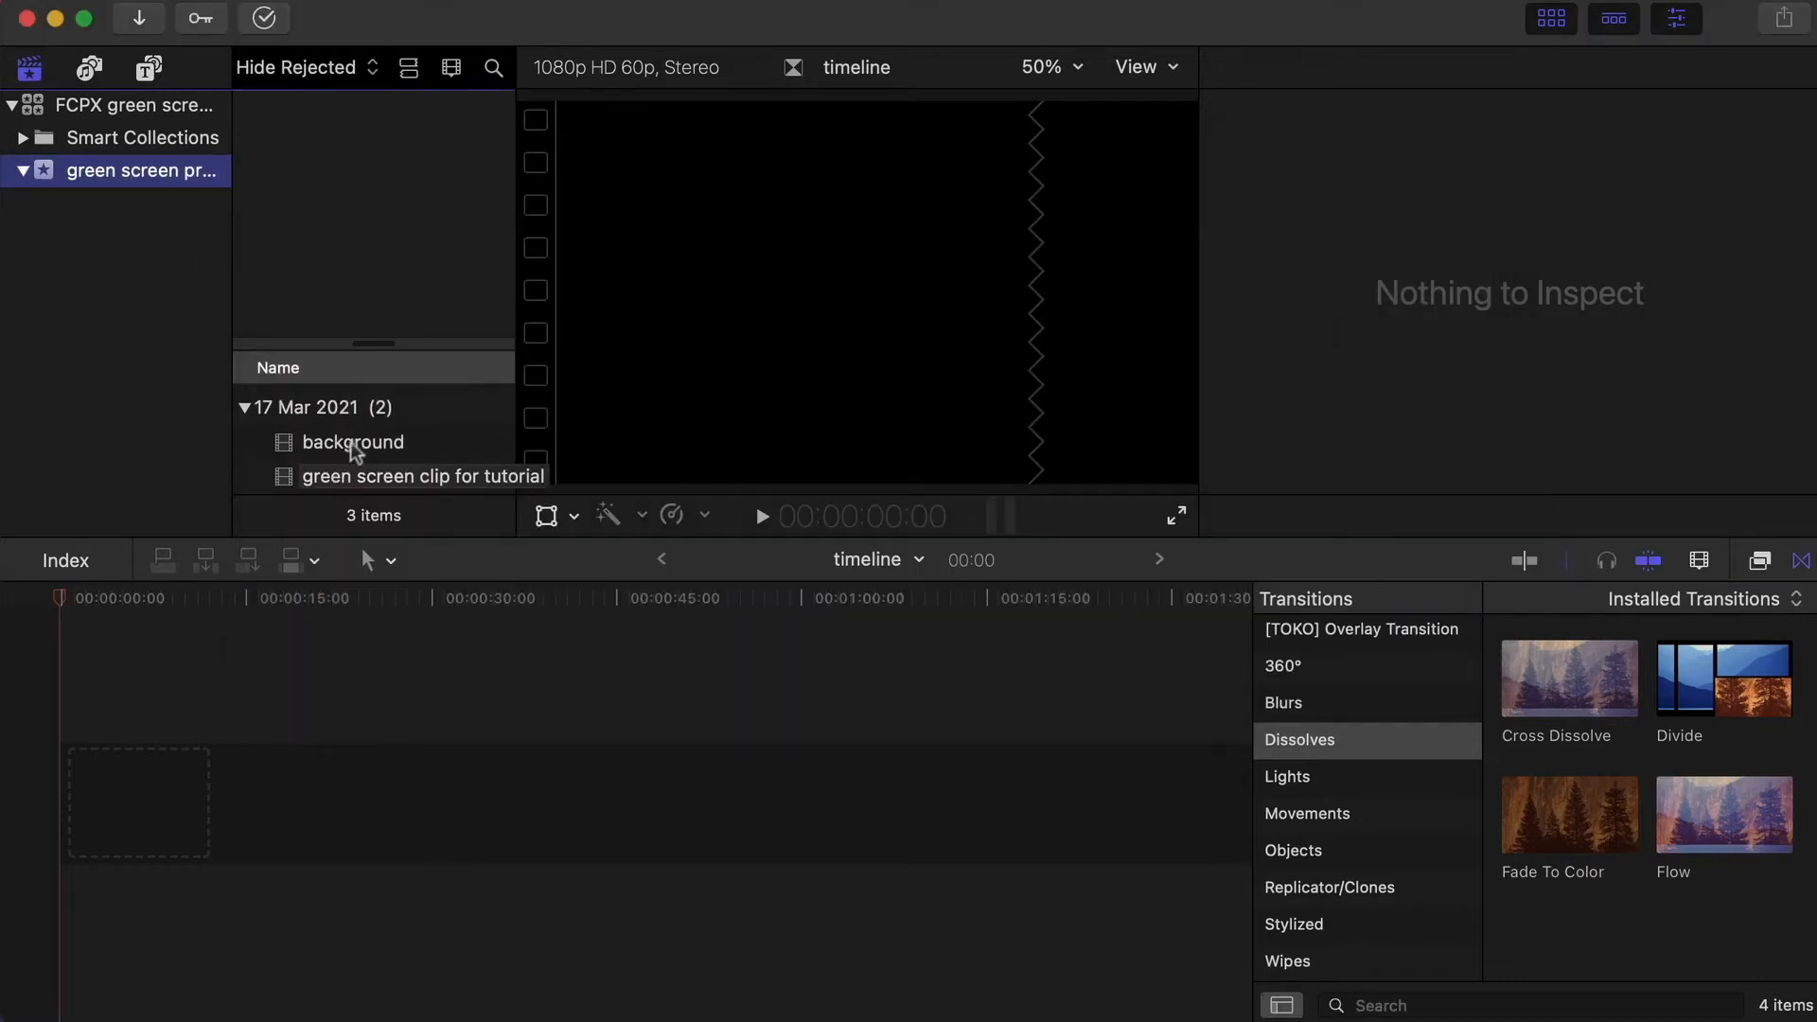
{"action": "left_click", "coordinate": [352, 442]}
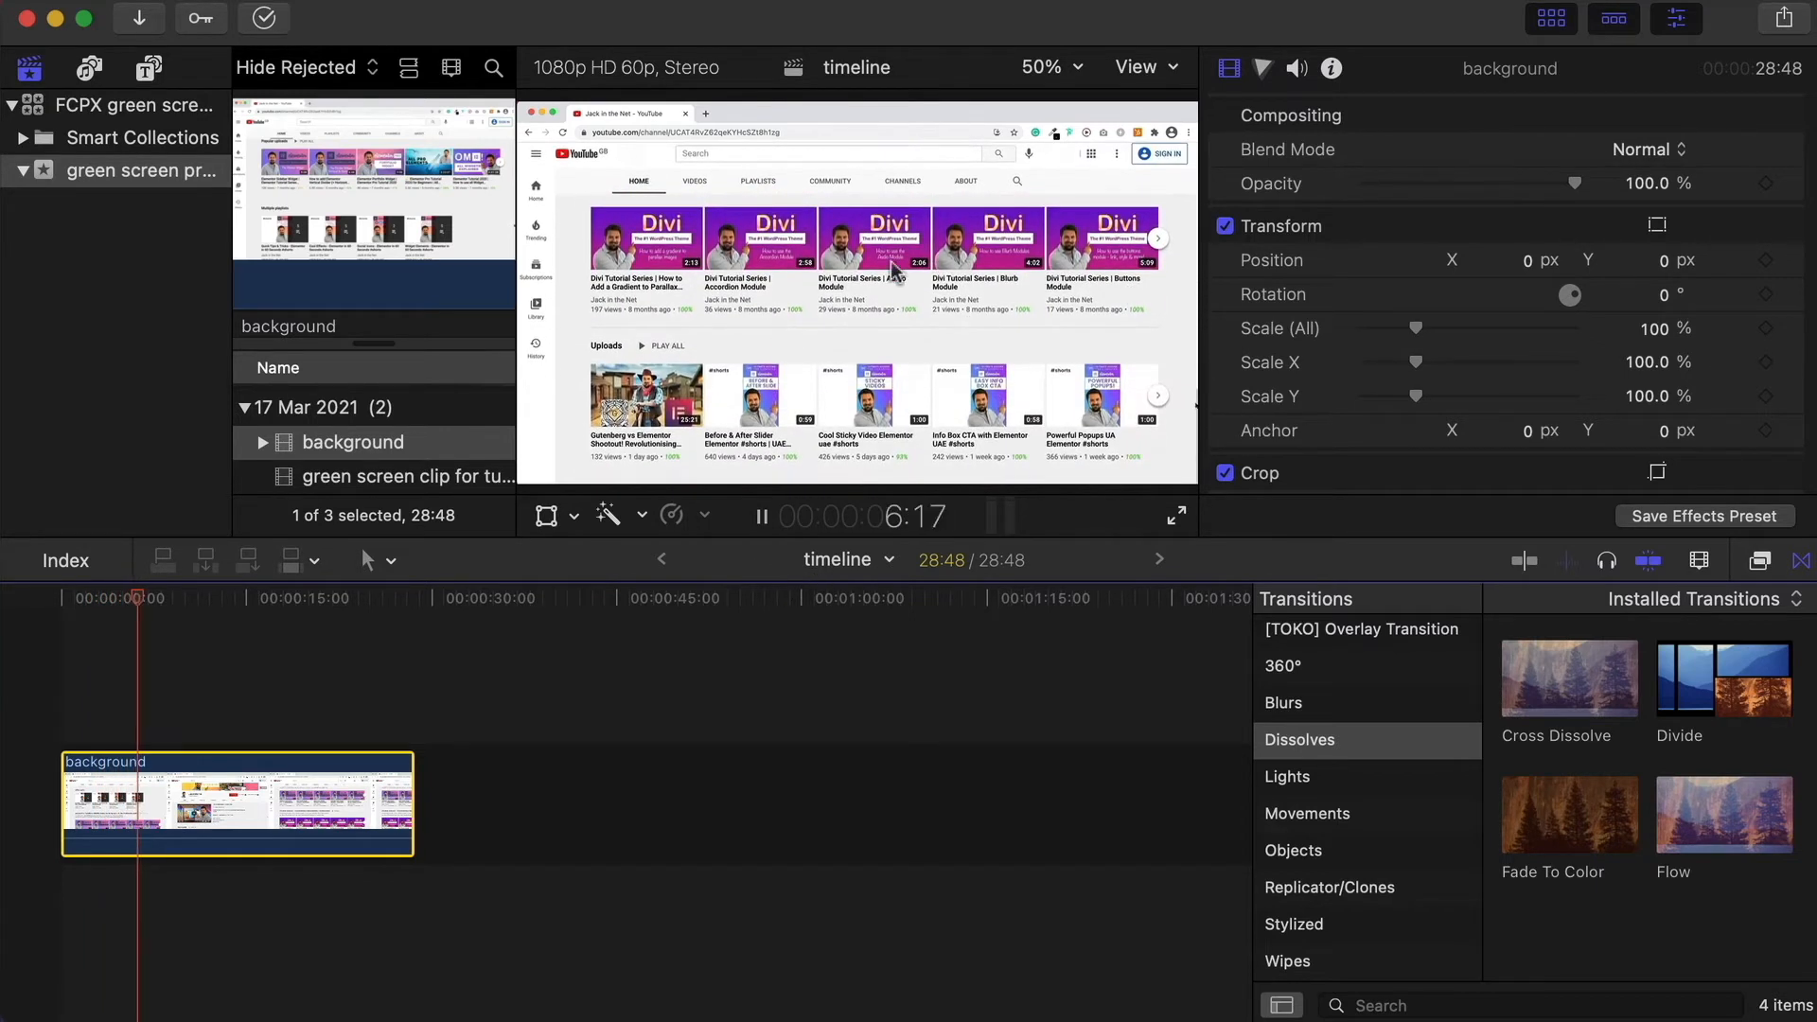
Step: Stop the previews and connect the green screen clip above the background clip
{"action": "left_click", "coordinate": [759, 516]}
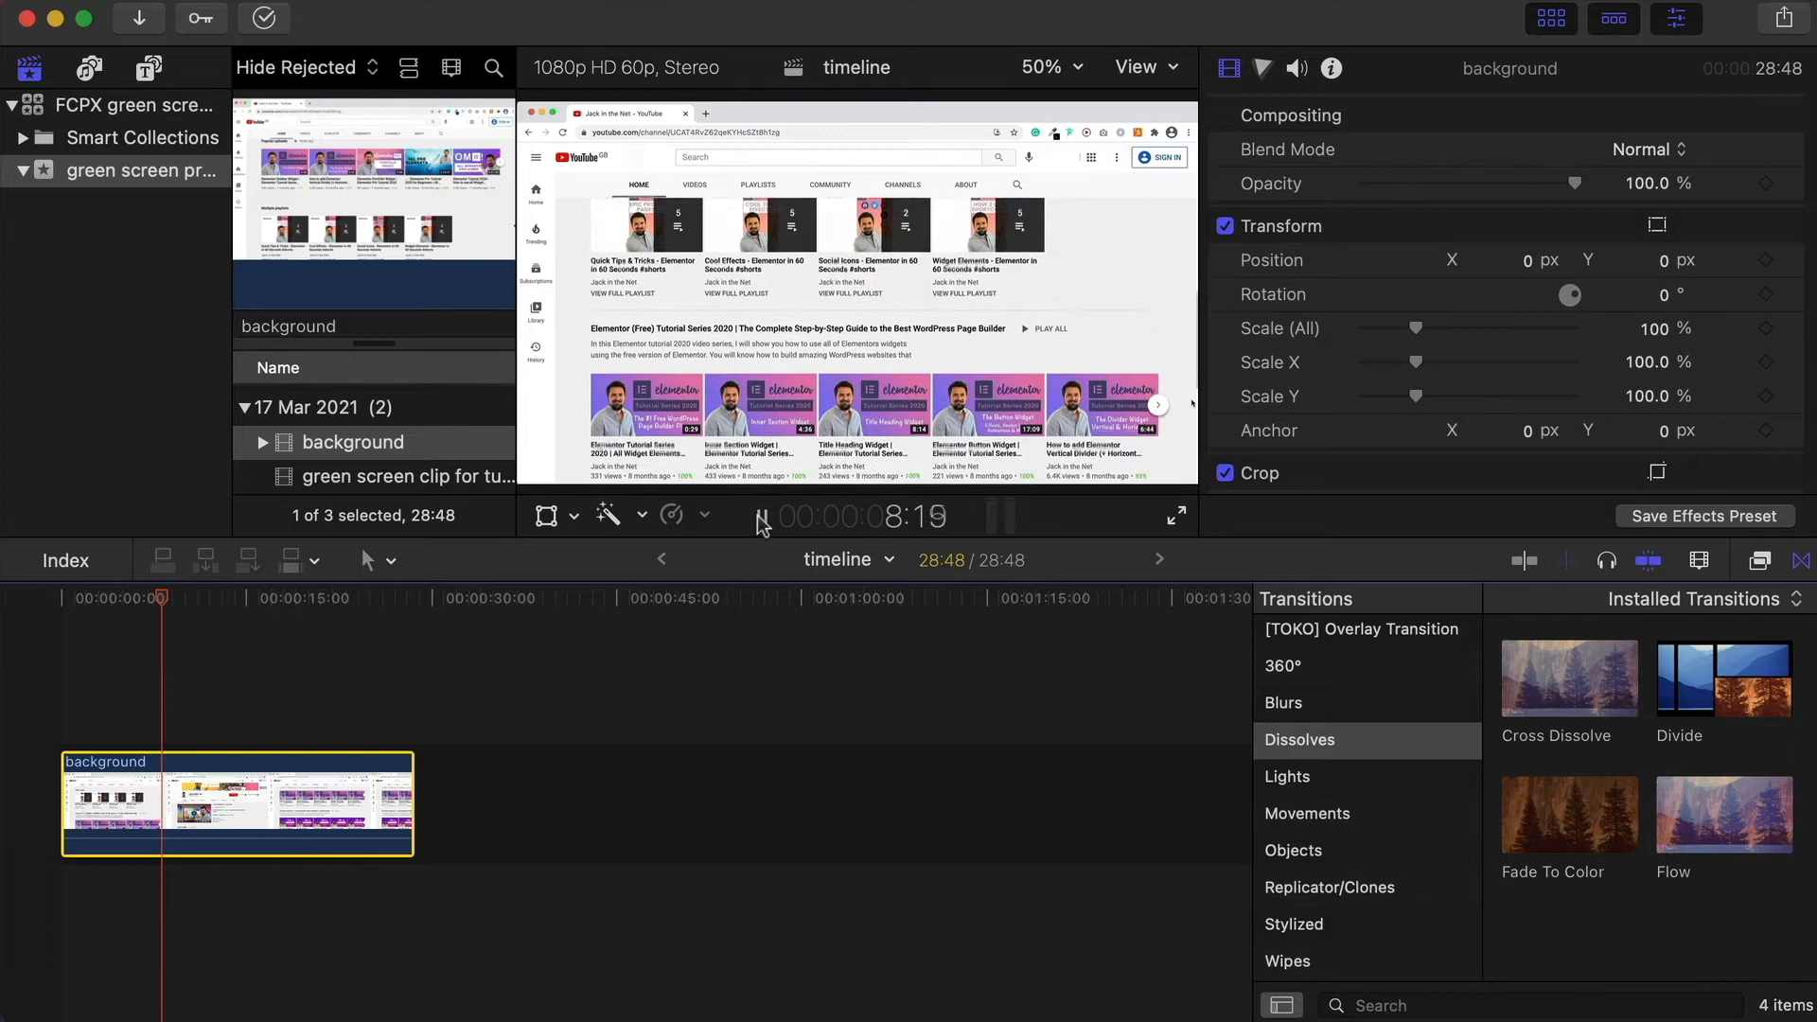
{"action": "left_click", "coordinate": [406, 476]}
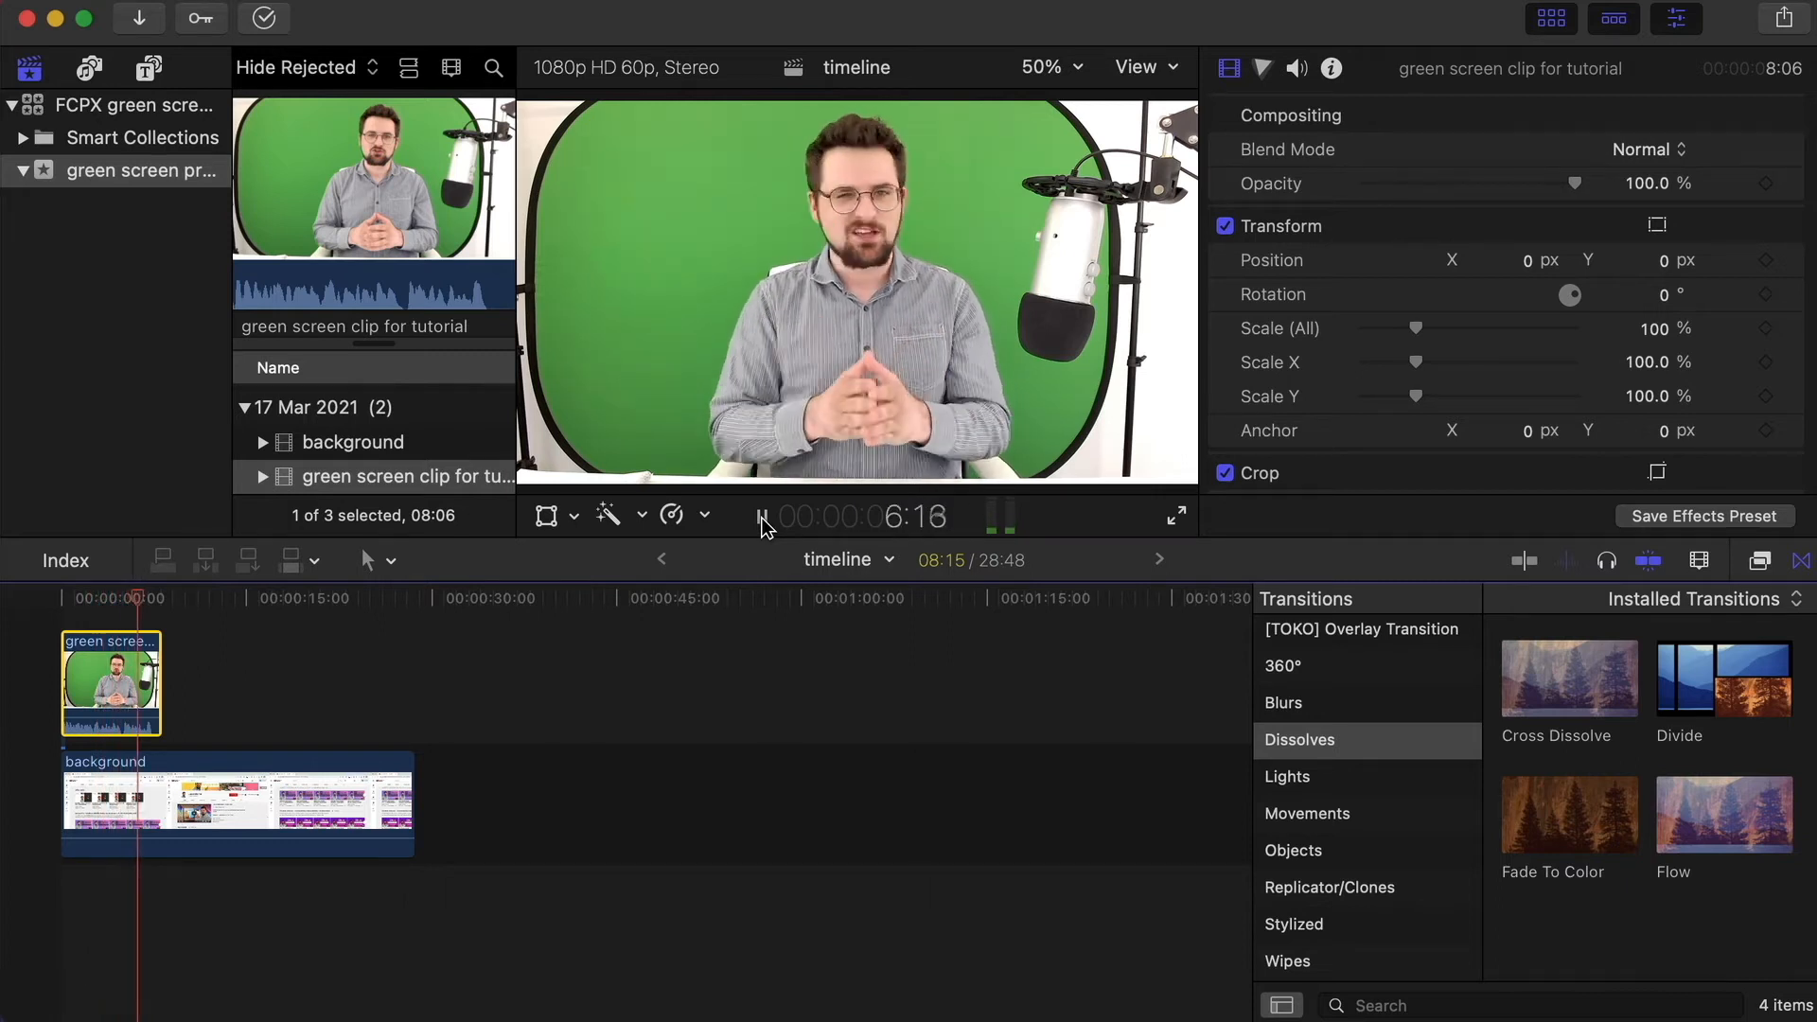
{"action": "left_click", "coordinate": [761, 515]}
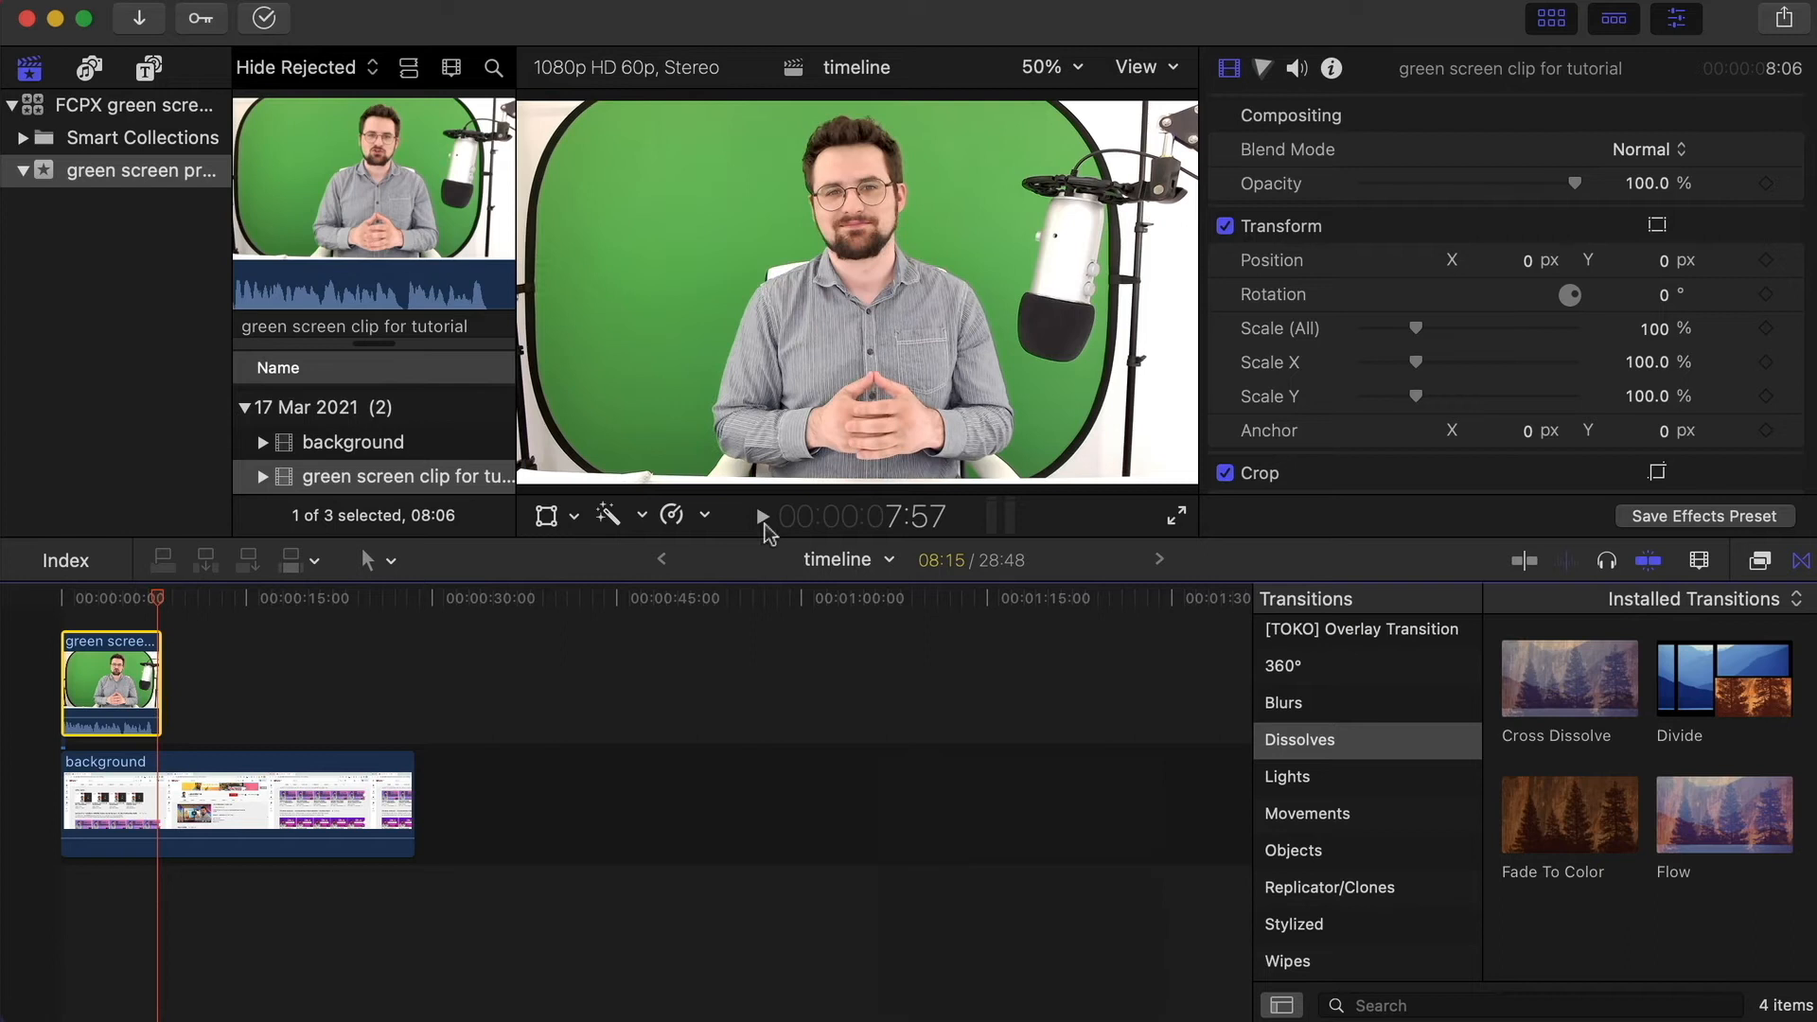
{"action": "mouse_move", "coordinate": [228, 631]}
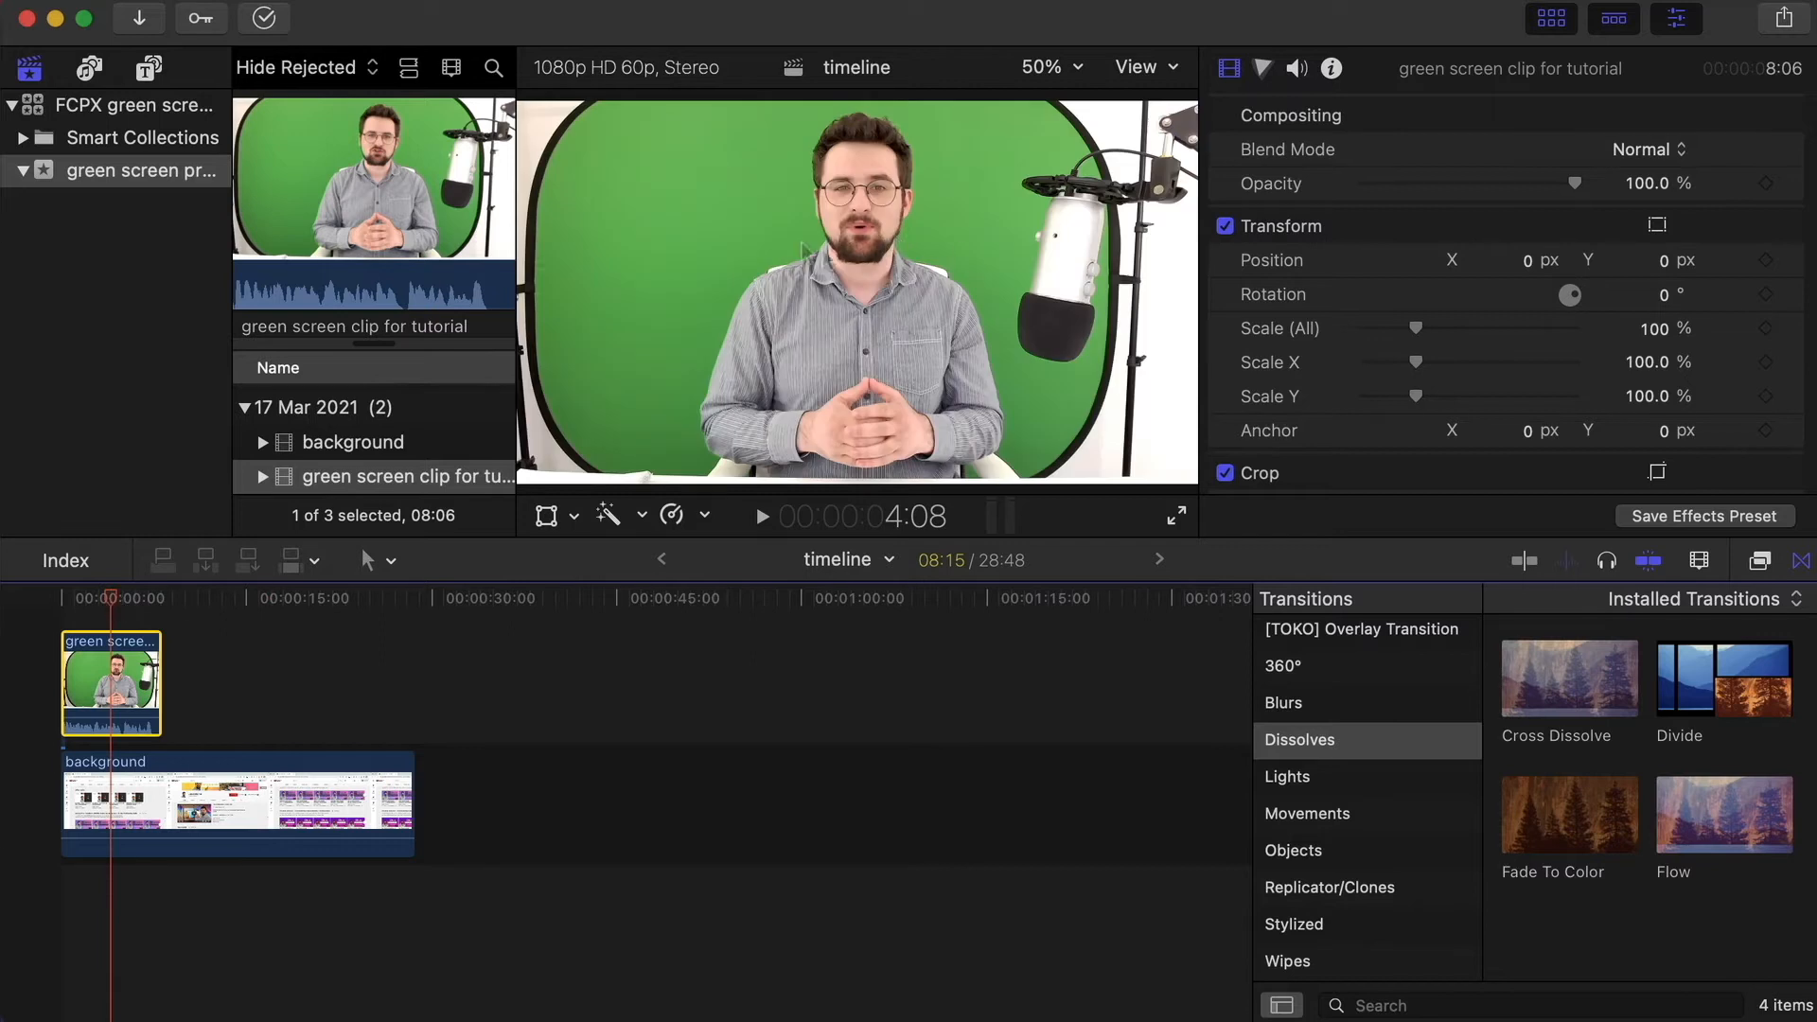
{"action": "mouse_move", "coordinate": [1141, 382]}
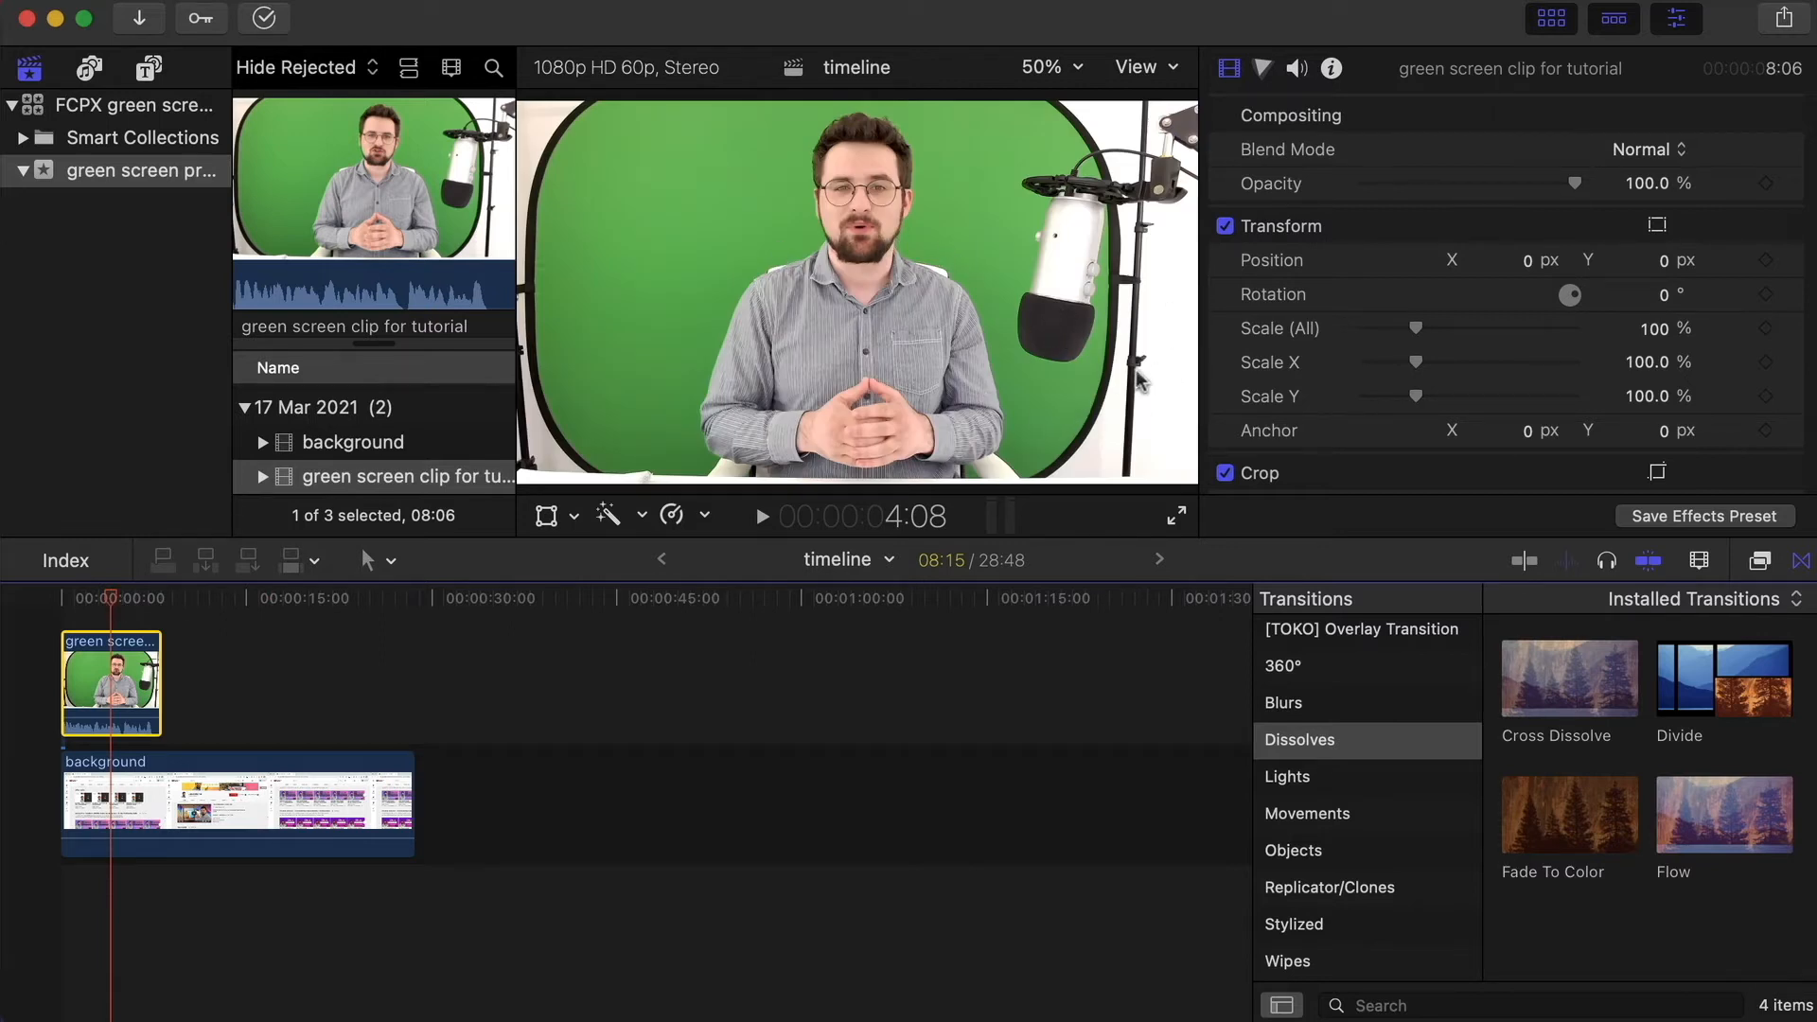
{"action": "mouse_move", "coordinate": [576, 143]}
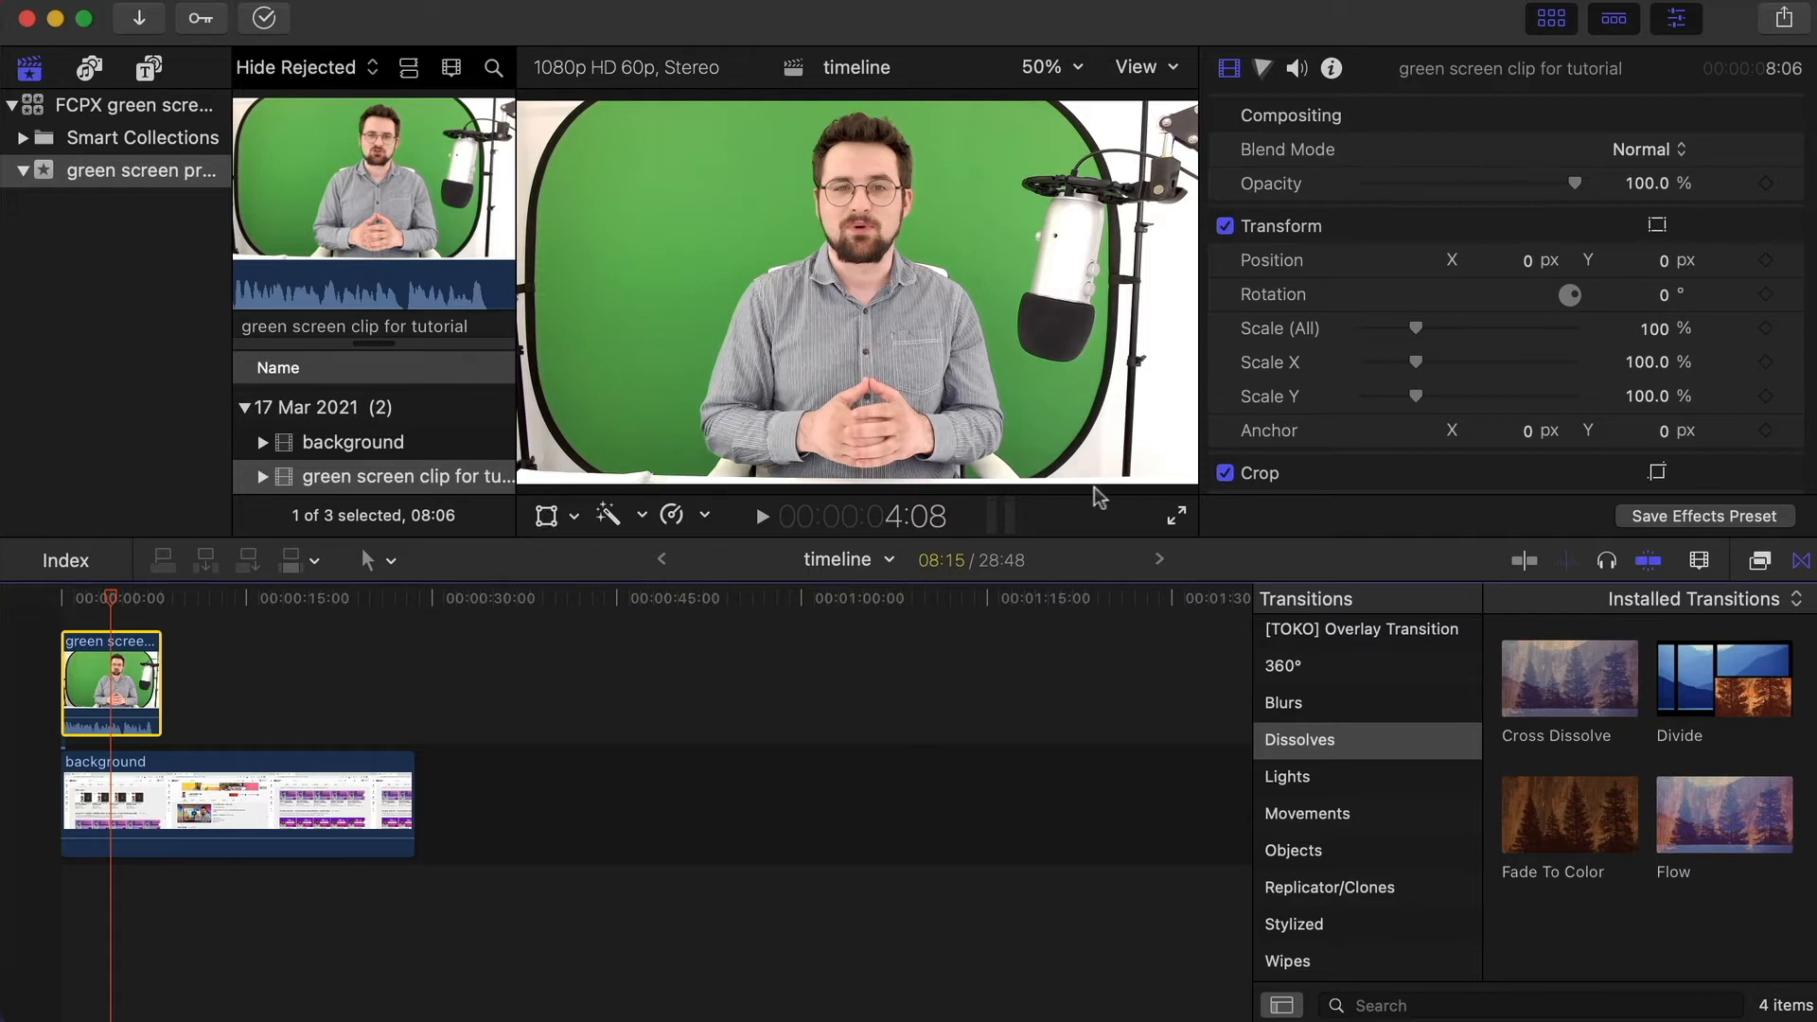
{"action": "mouse_move", "coordinate": [1184, 417]}
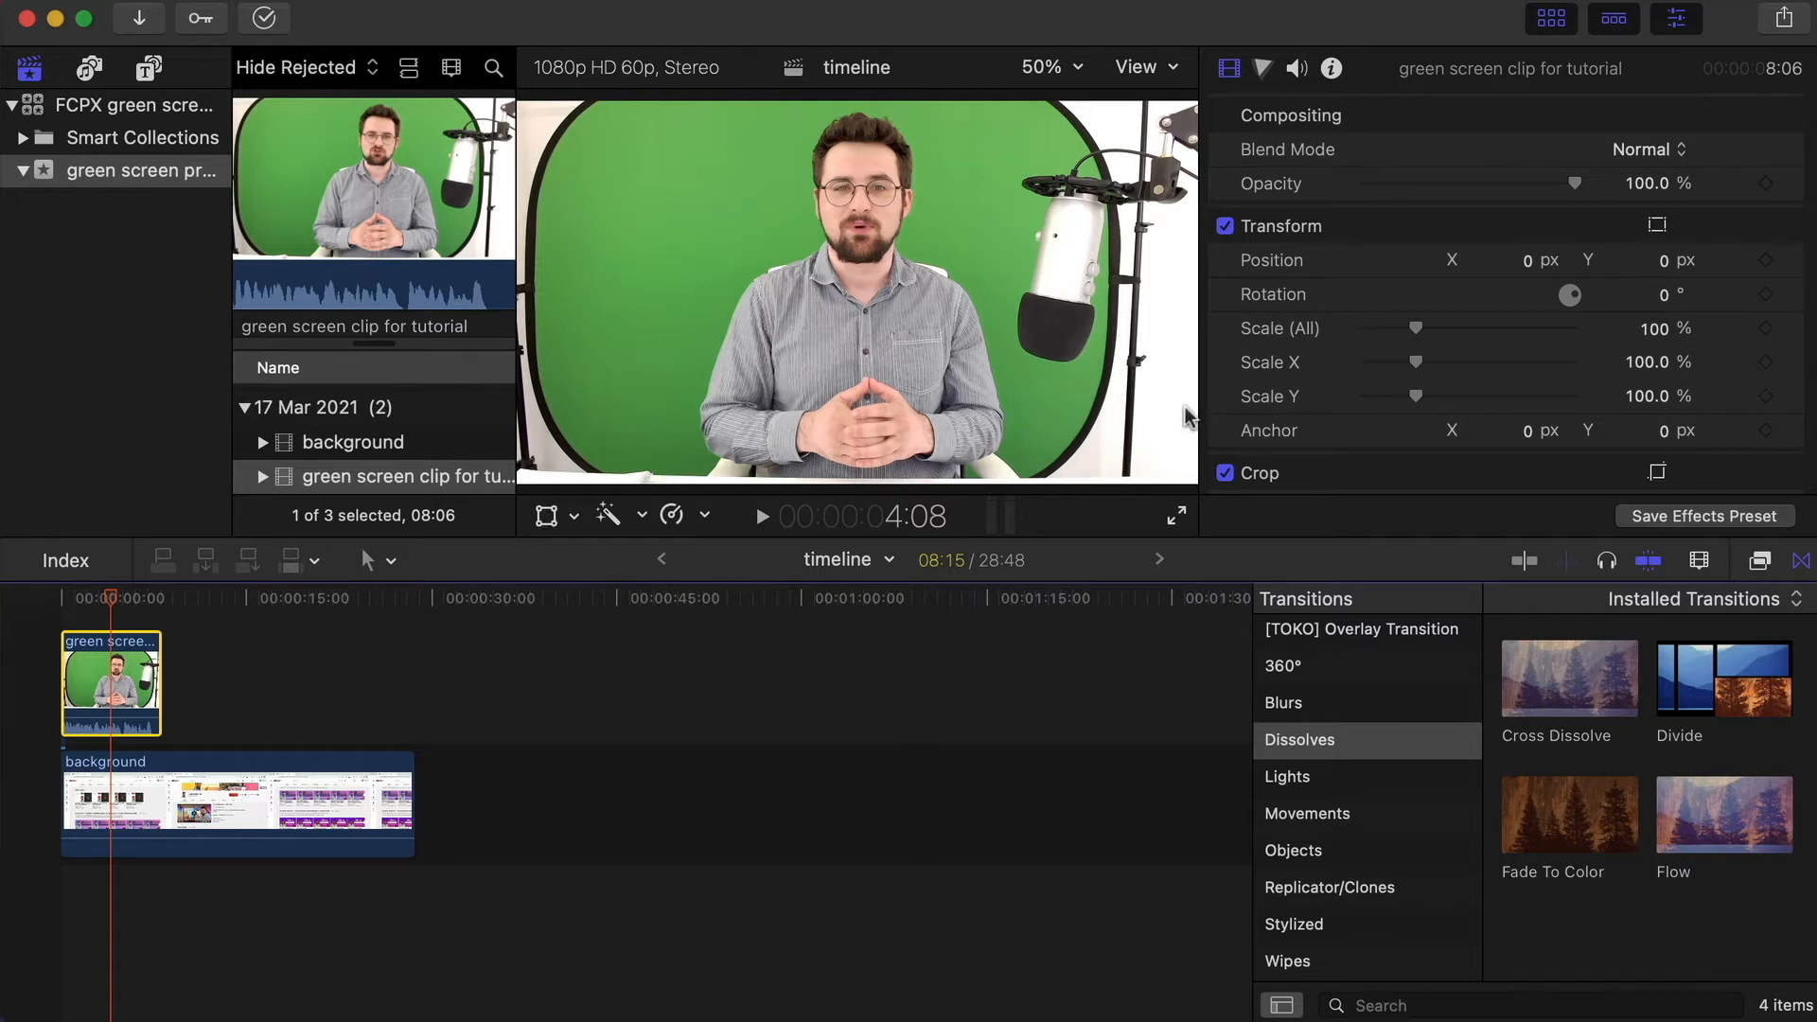
{"action": "mouse_move", "coordinate": [1147, 371]}
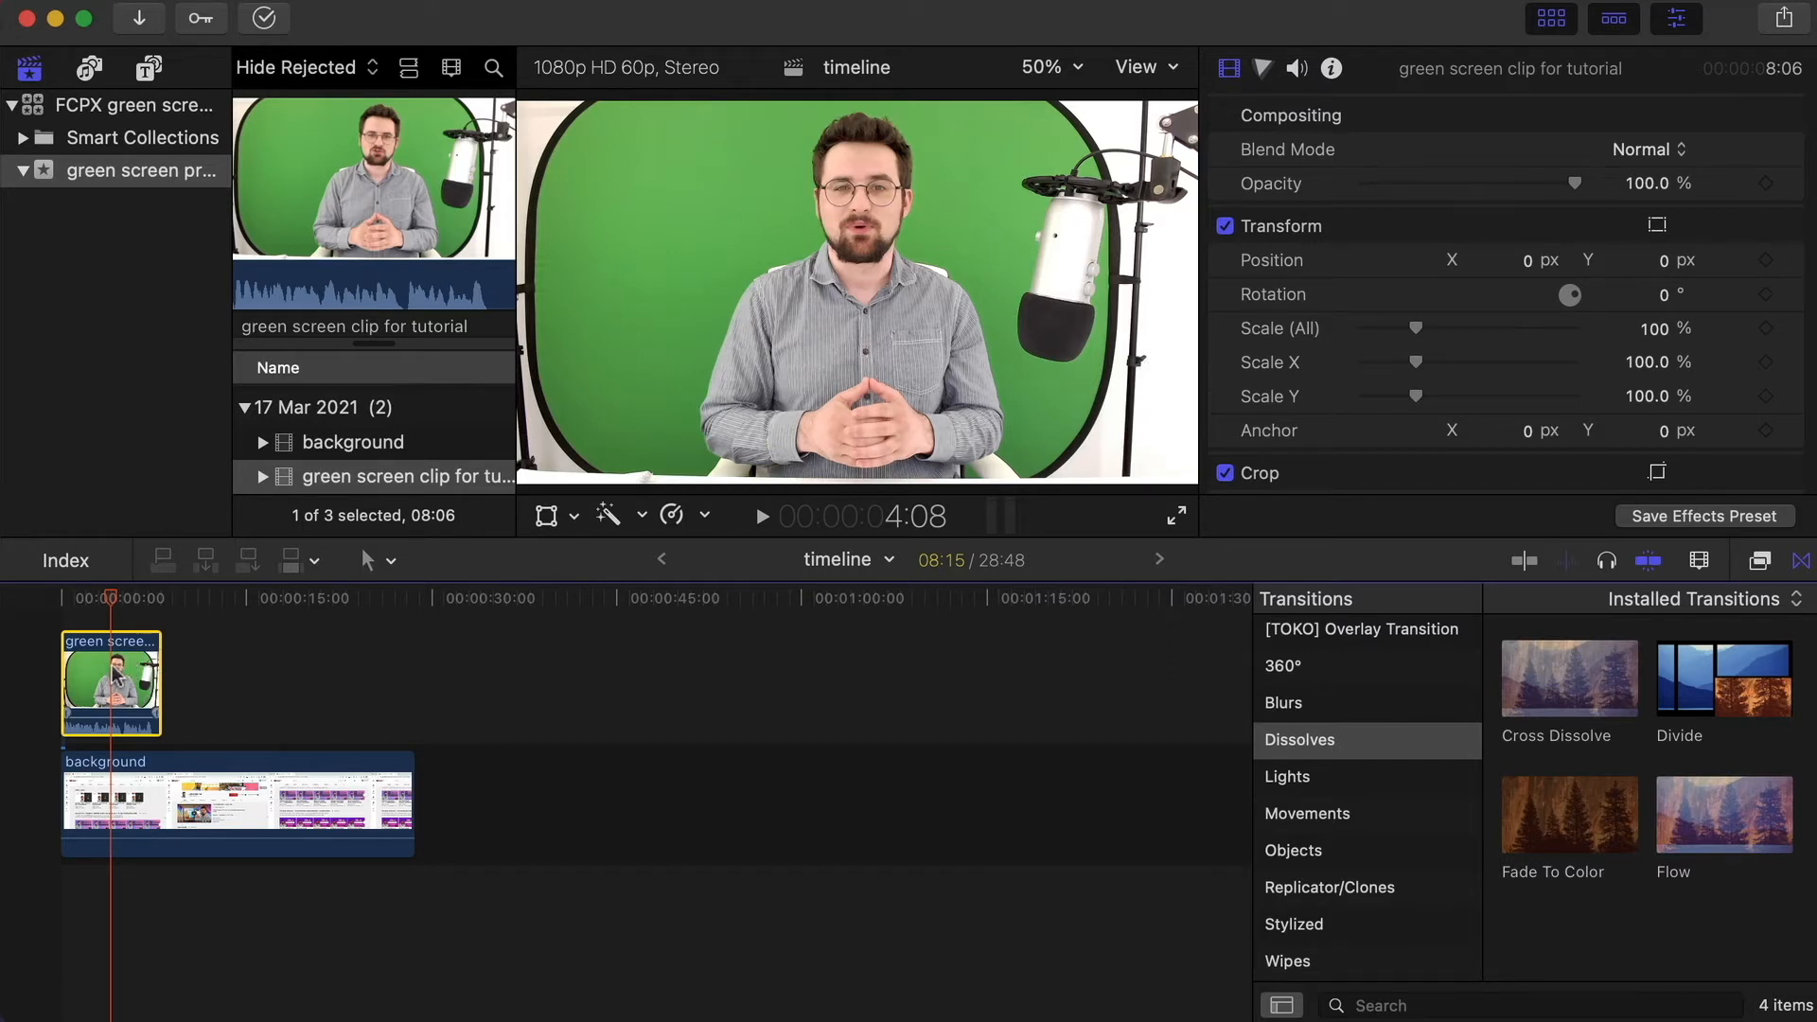
Step: Apply the Keyer effect from the Keying category to the green screen clip
{"action": "left_click", "coordinate": [1757, 561]}
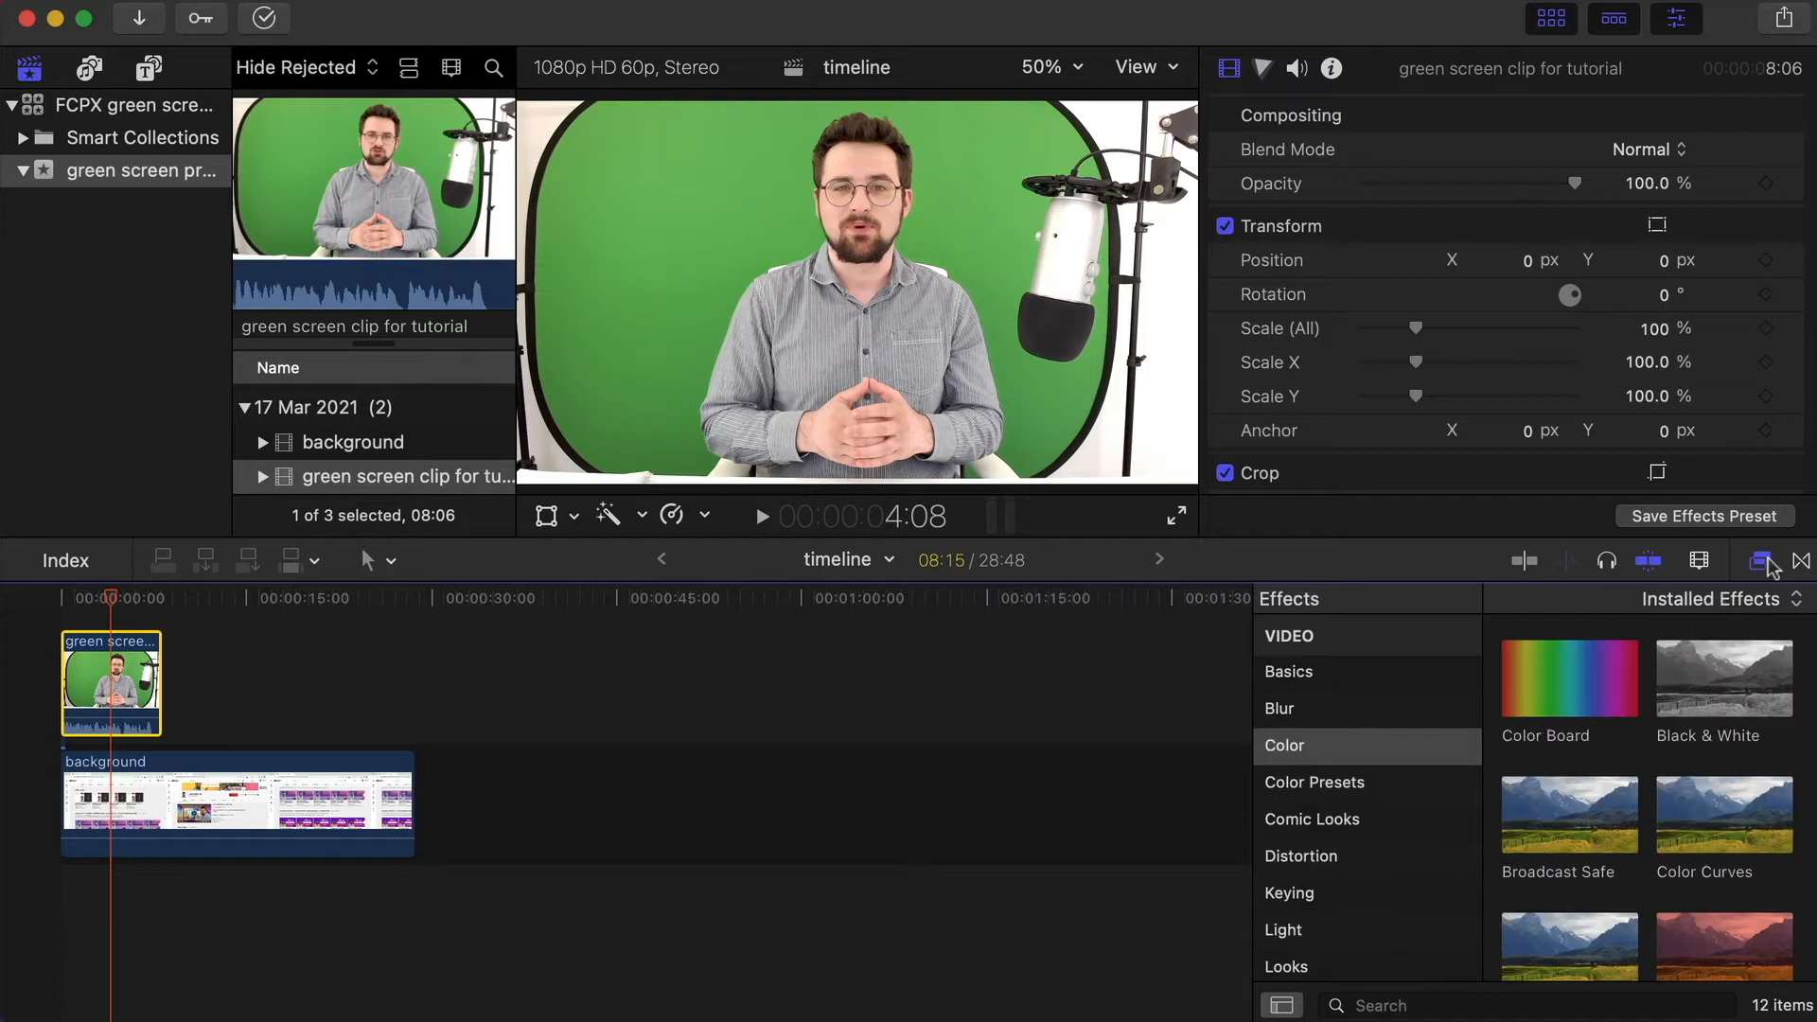
{"action": "mouse_move", "coordinate": [1772, 567]}
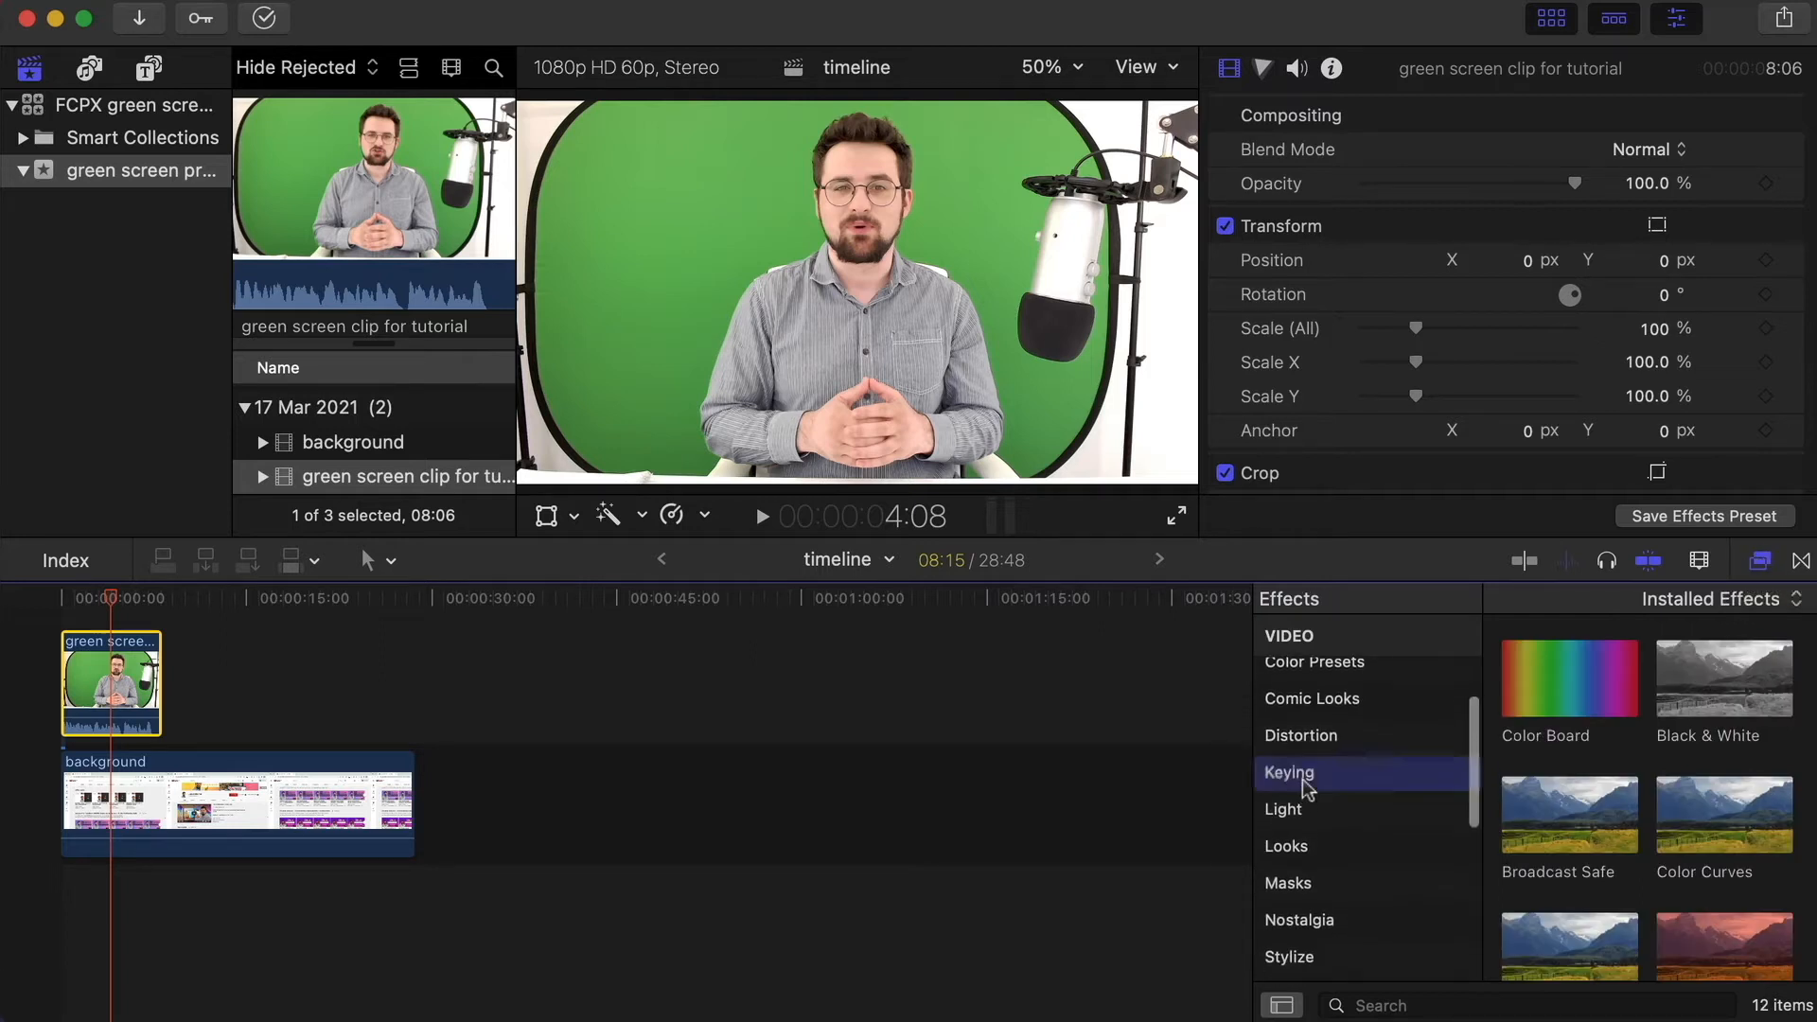
{"action": "left_click", "coordinate": [1290, 773]}
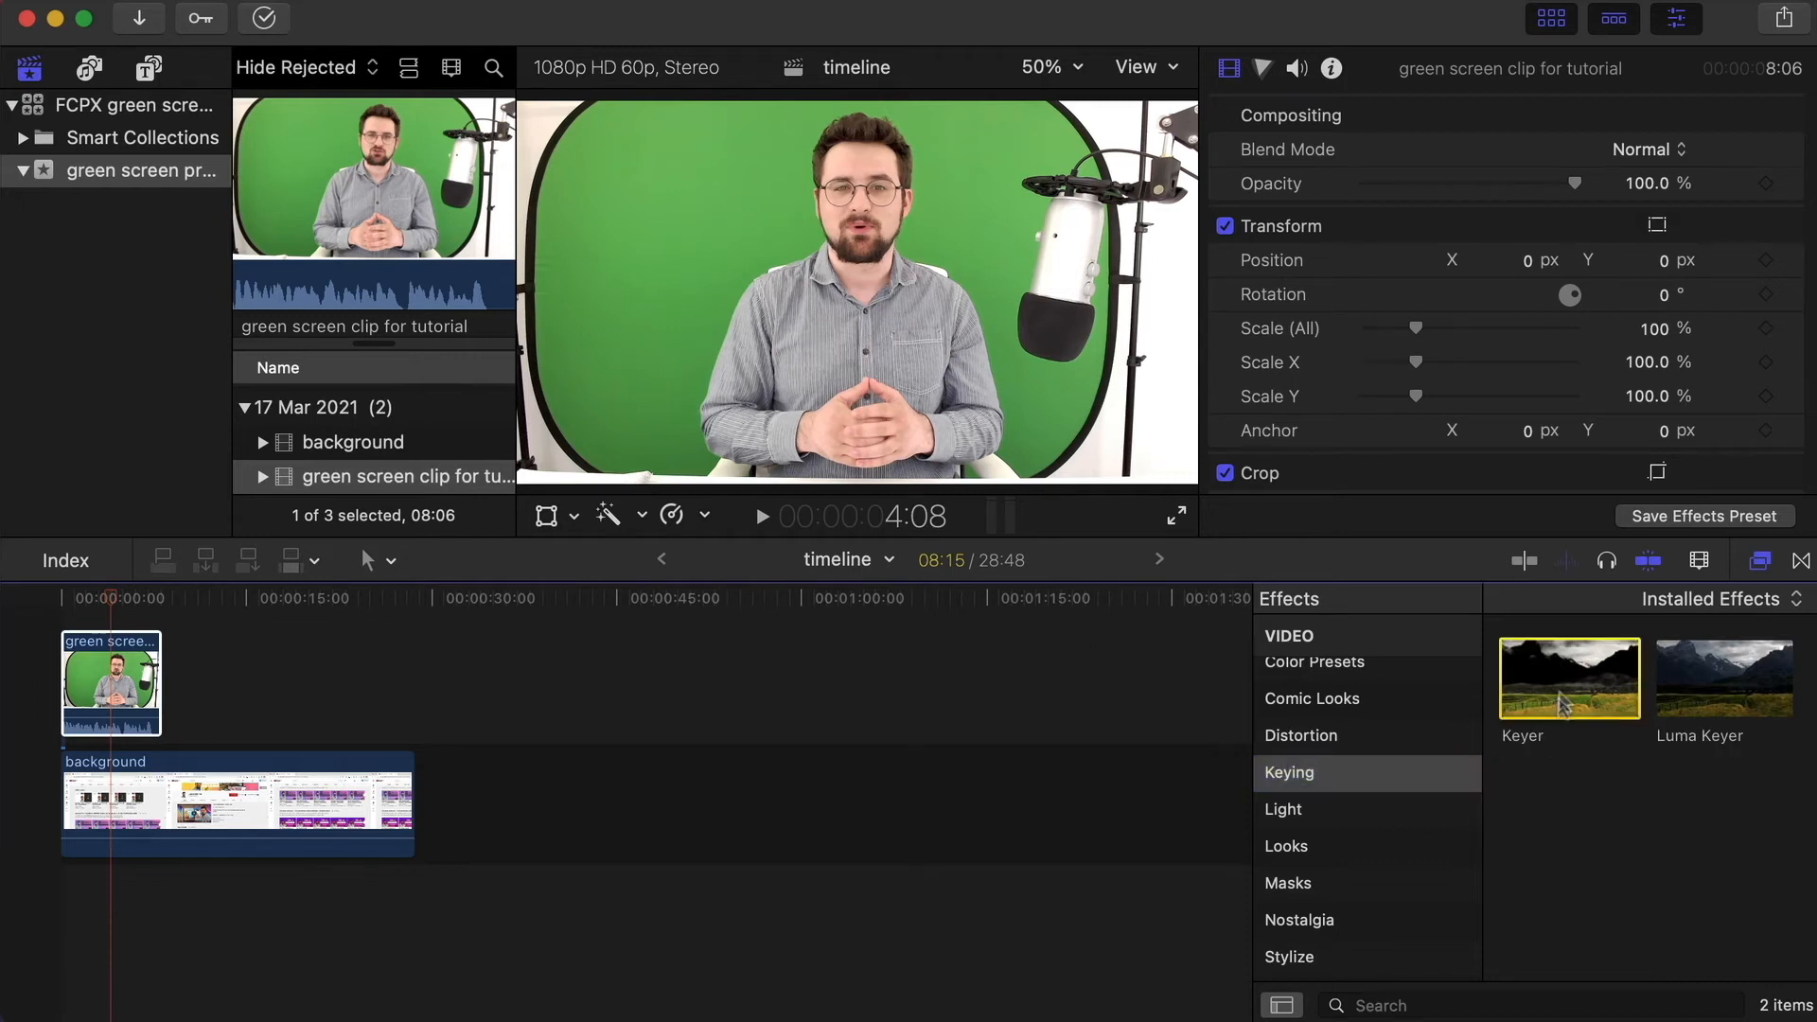
{"action": "double_click", "coordinate": [1570, 677]}
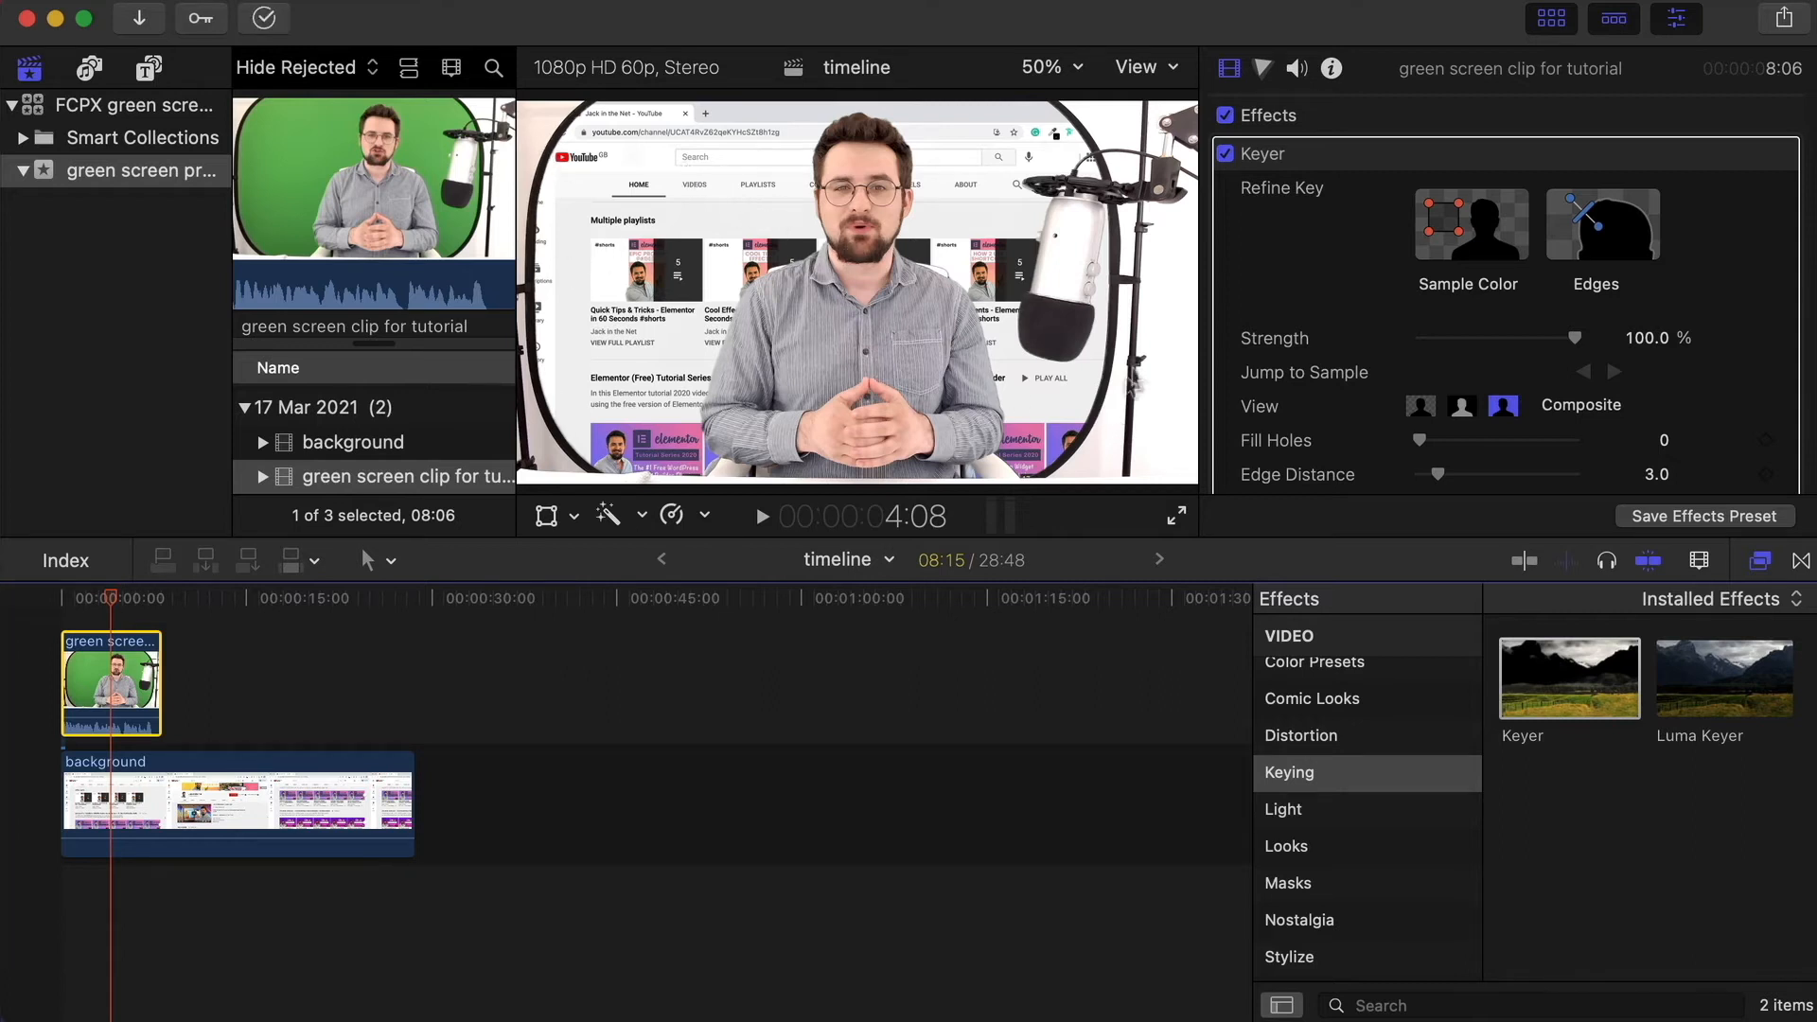
{"action": "mouse_move", "coordinate": [1234, 98]}
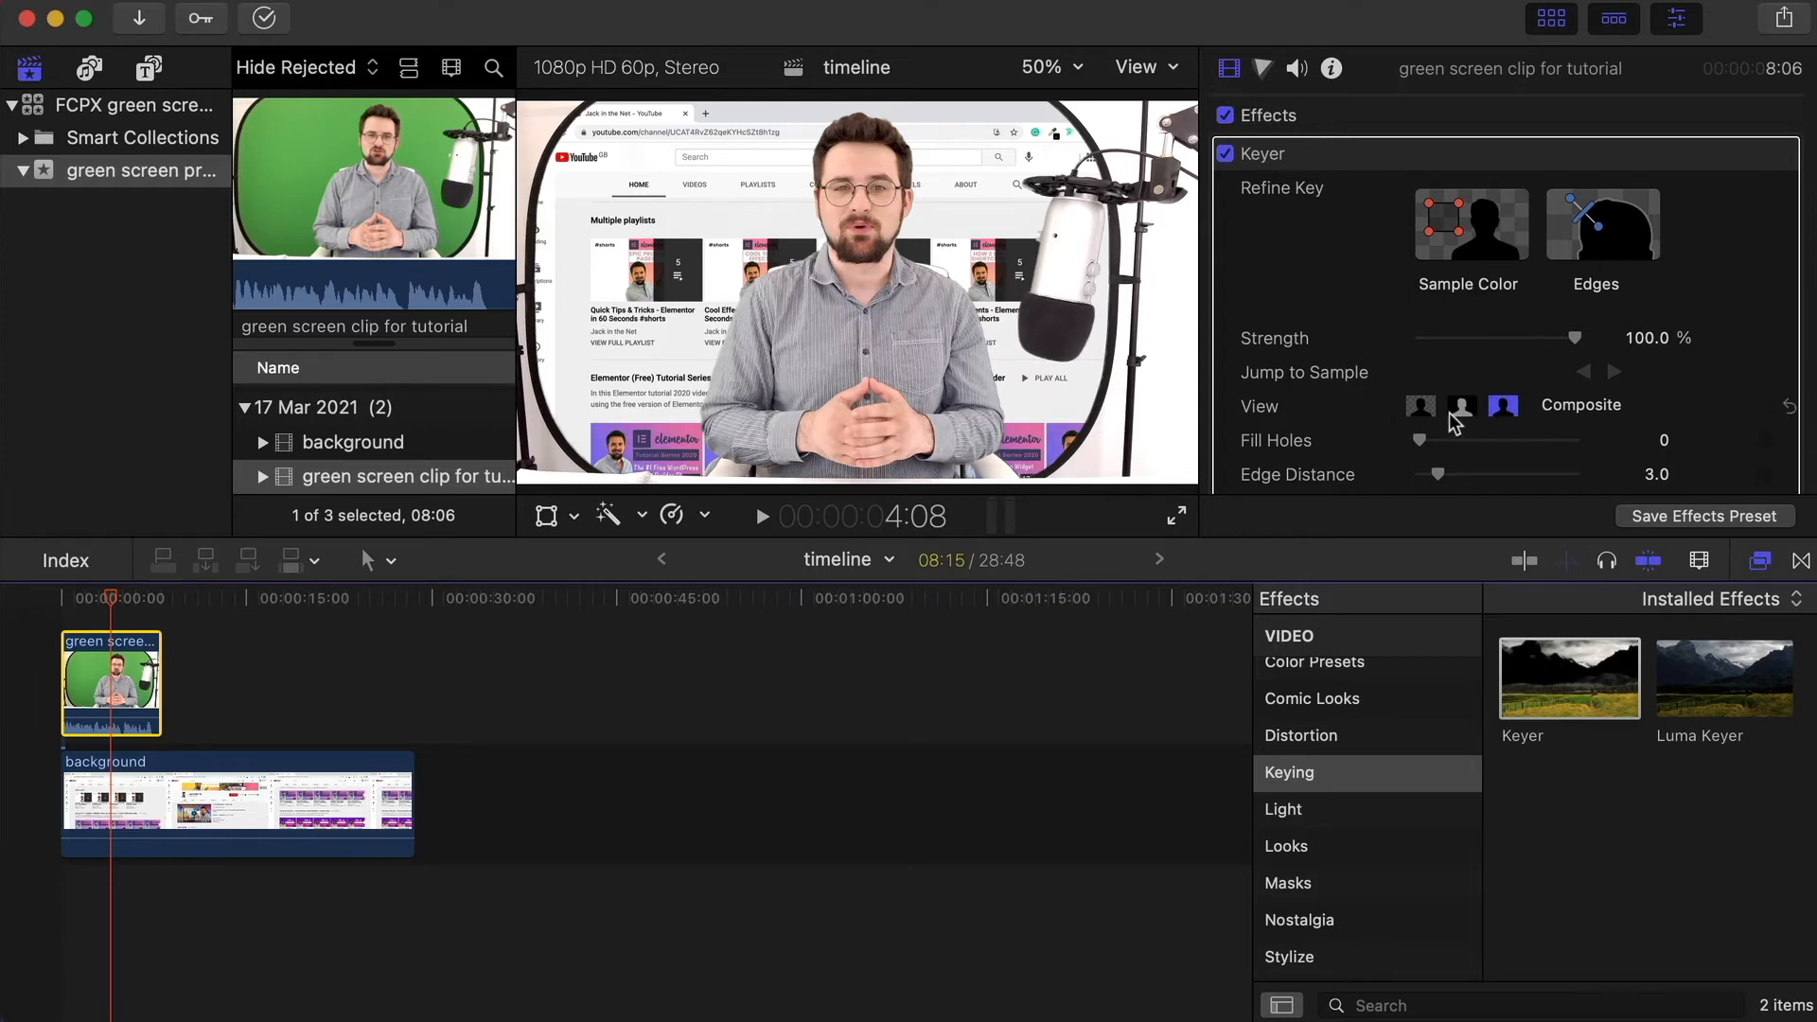
Step: Switch the Keyer view to Matte to check Fill Holes 0.2 and Spill Level 46%
{"action": "left_click", "coordinate": [1462, 407]}
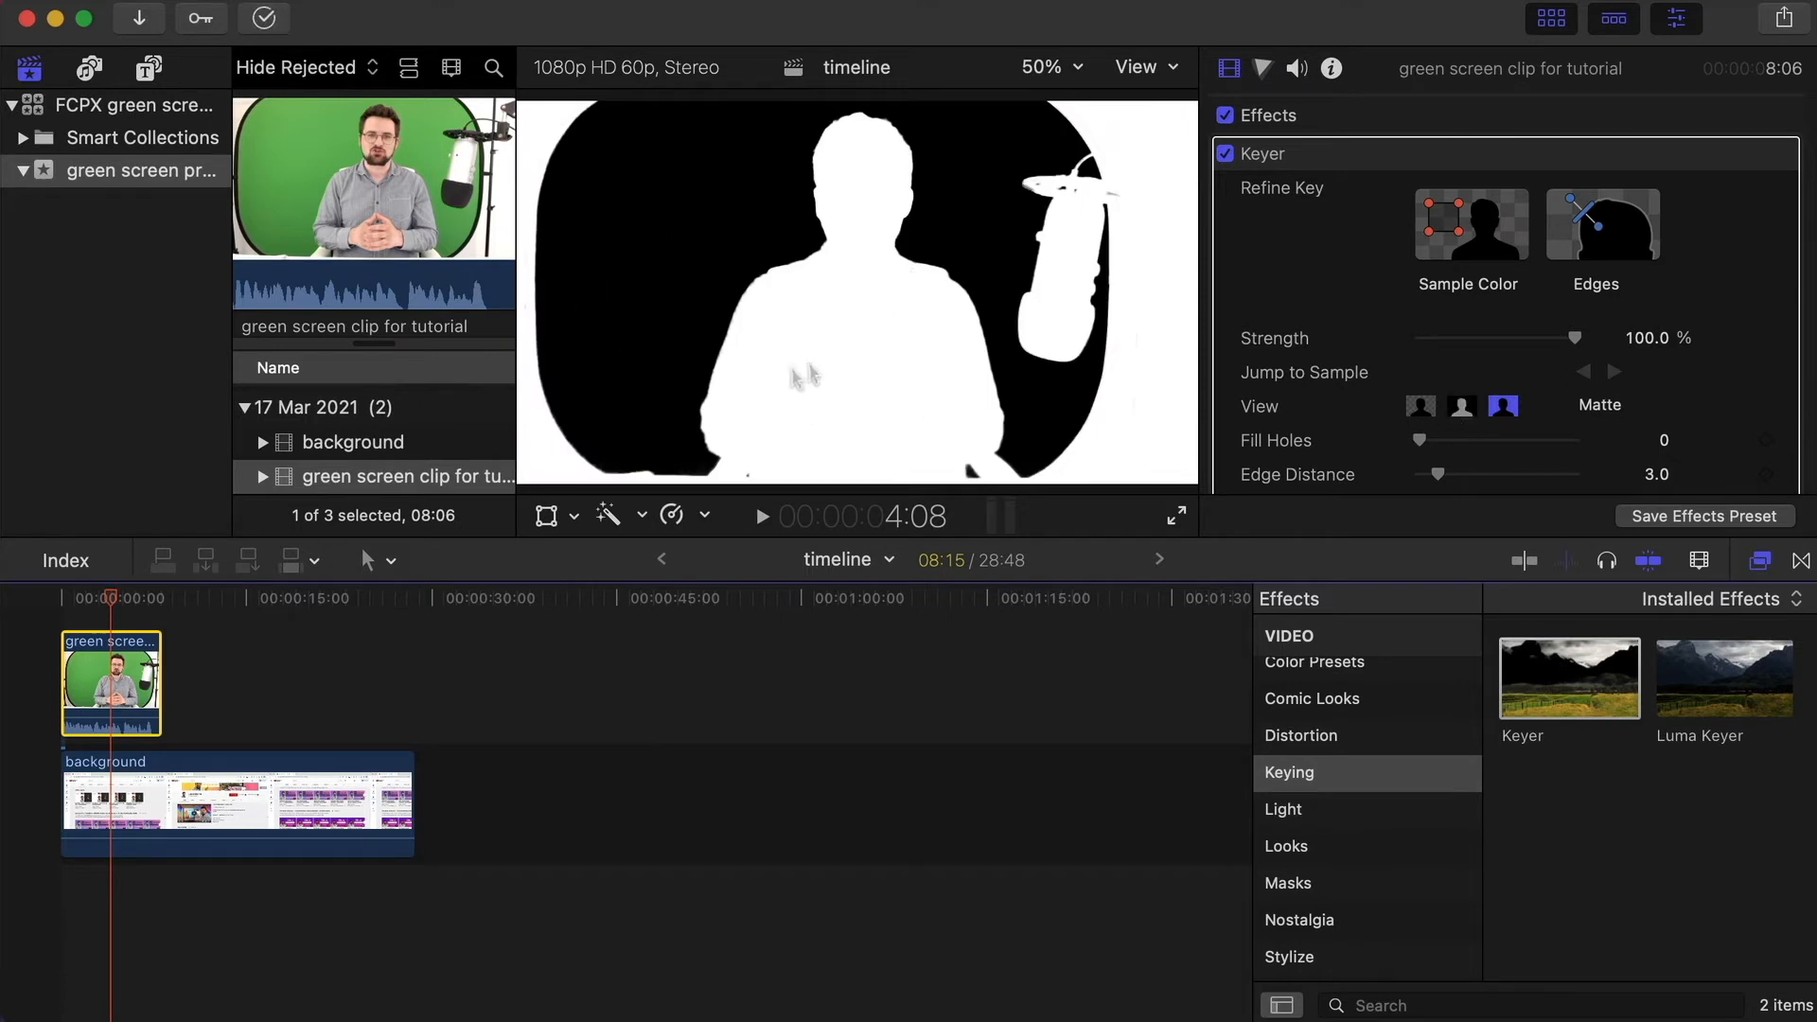
{"action": "mouse_move", "coordinate": [646, 398]}
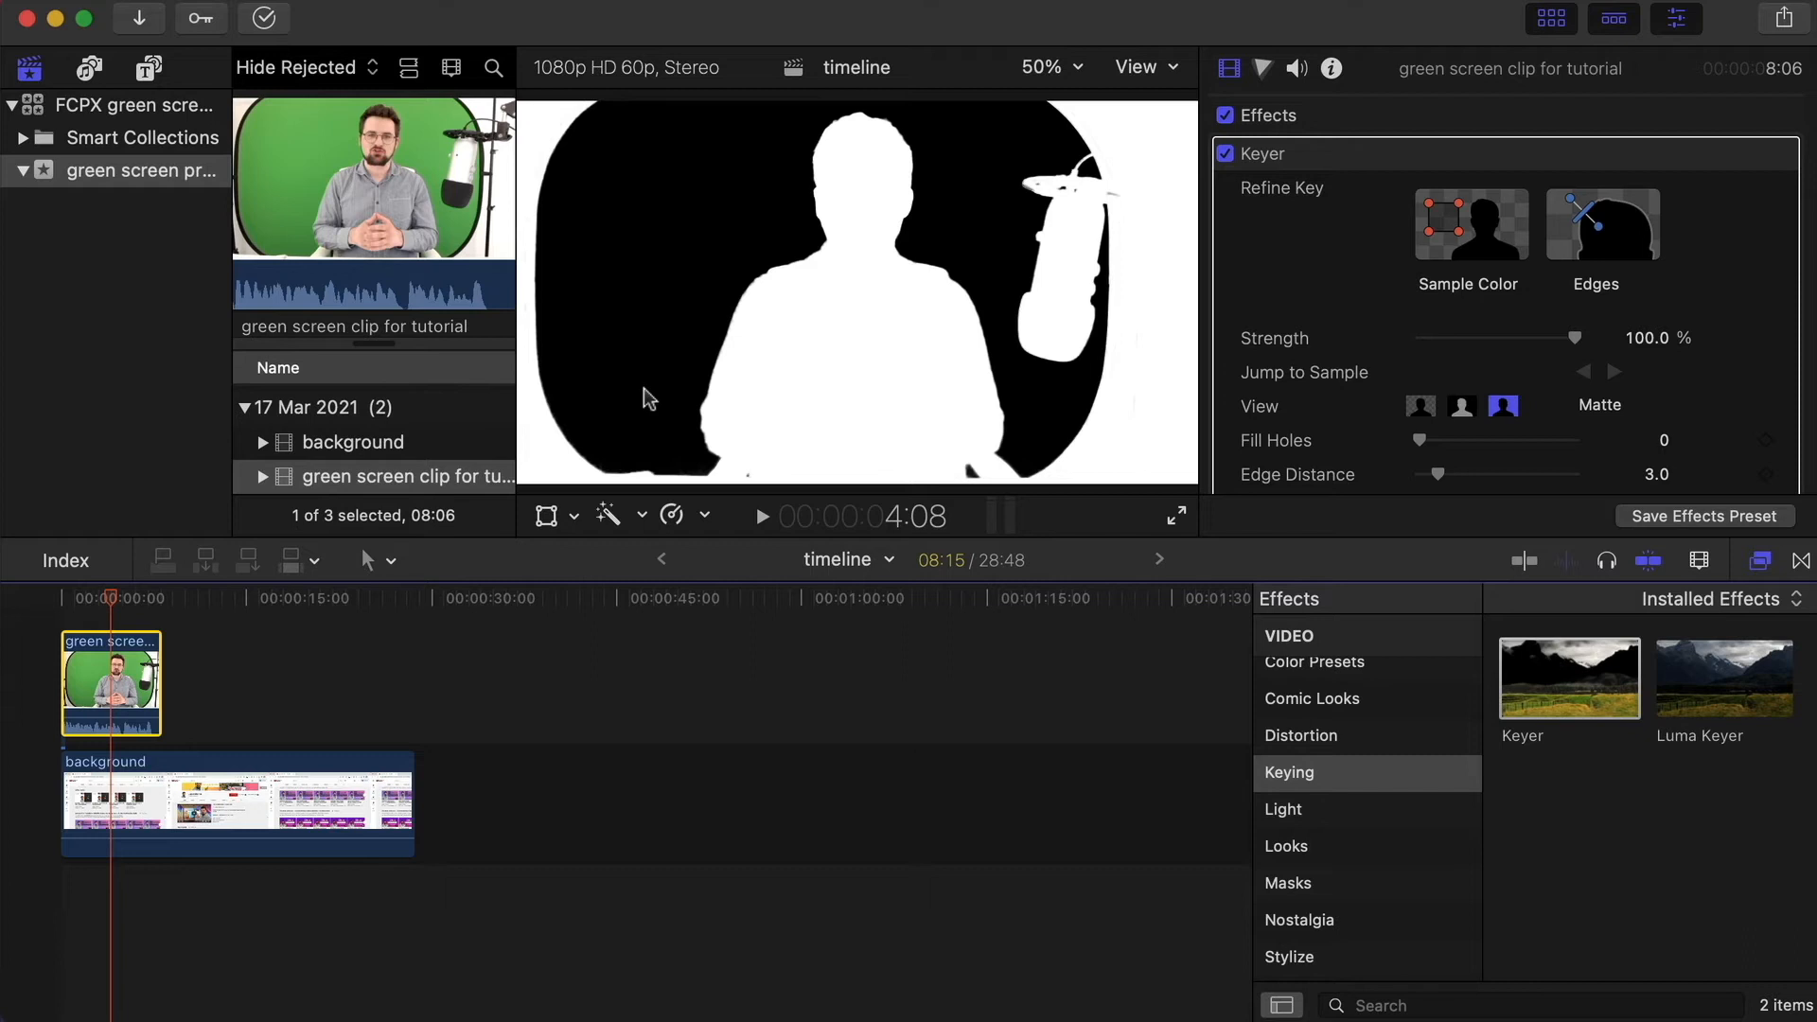
{"action": "mouse_move", "coordinate": [702, 222]}
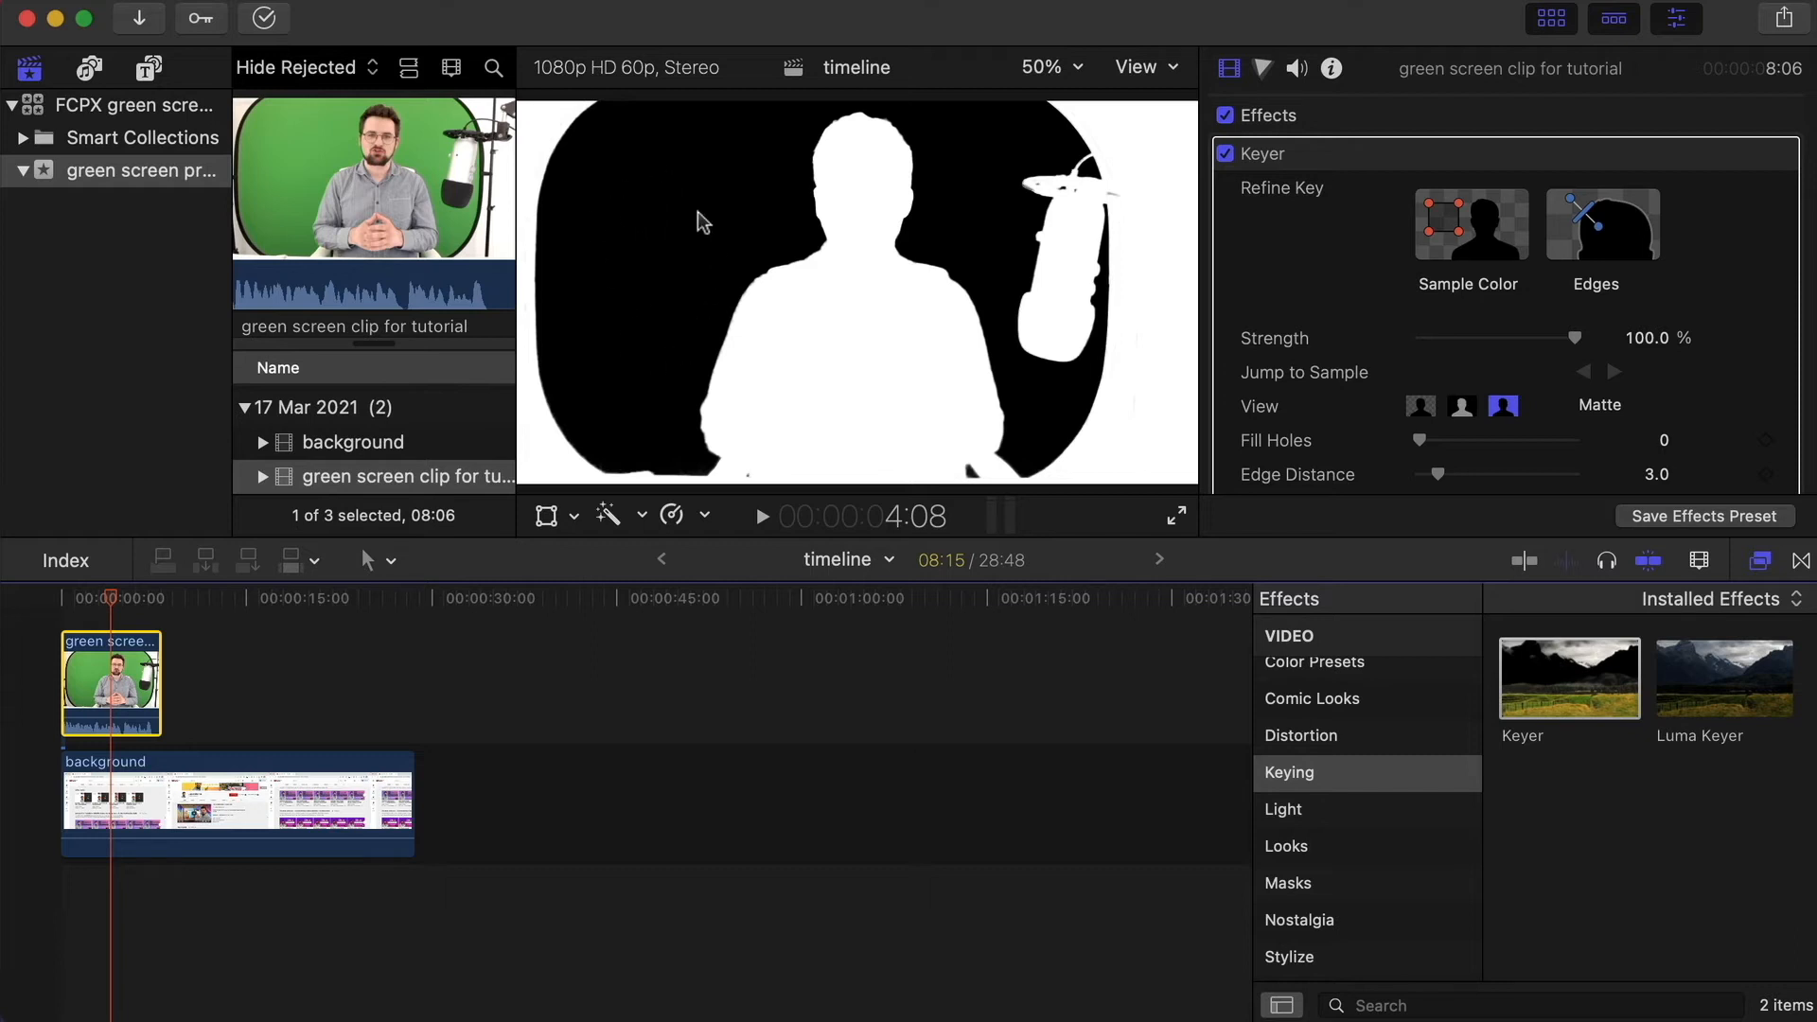
{"action": "mouse_move", "coordinate": [948, 353]}
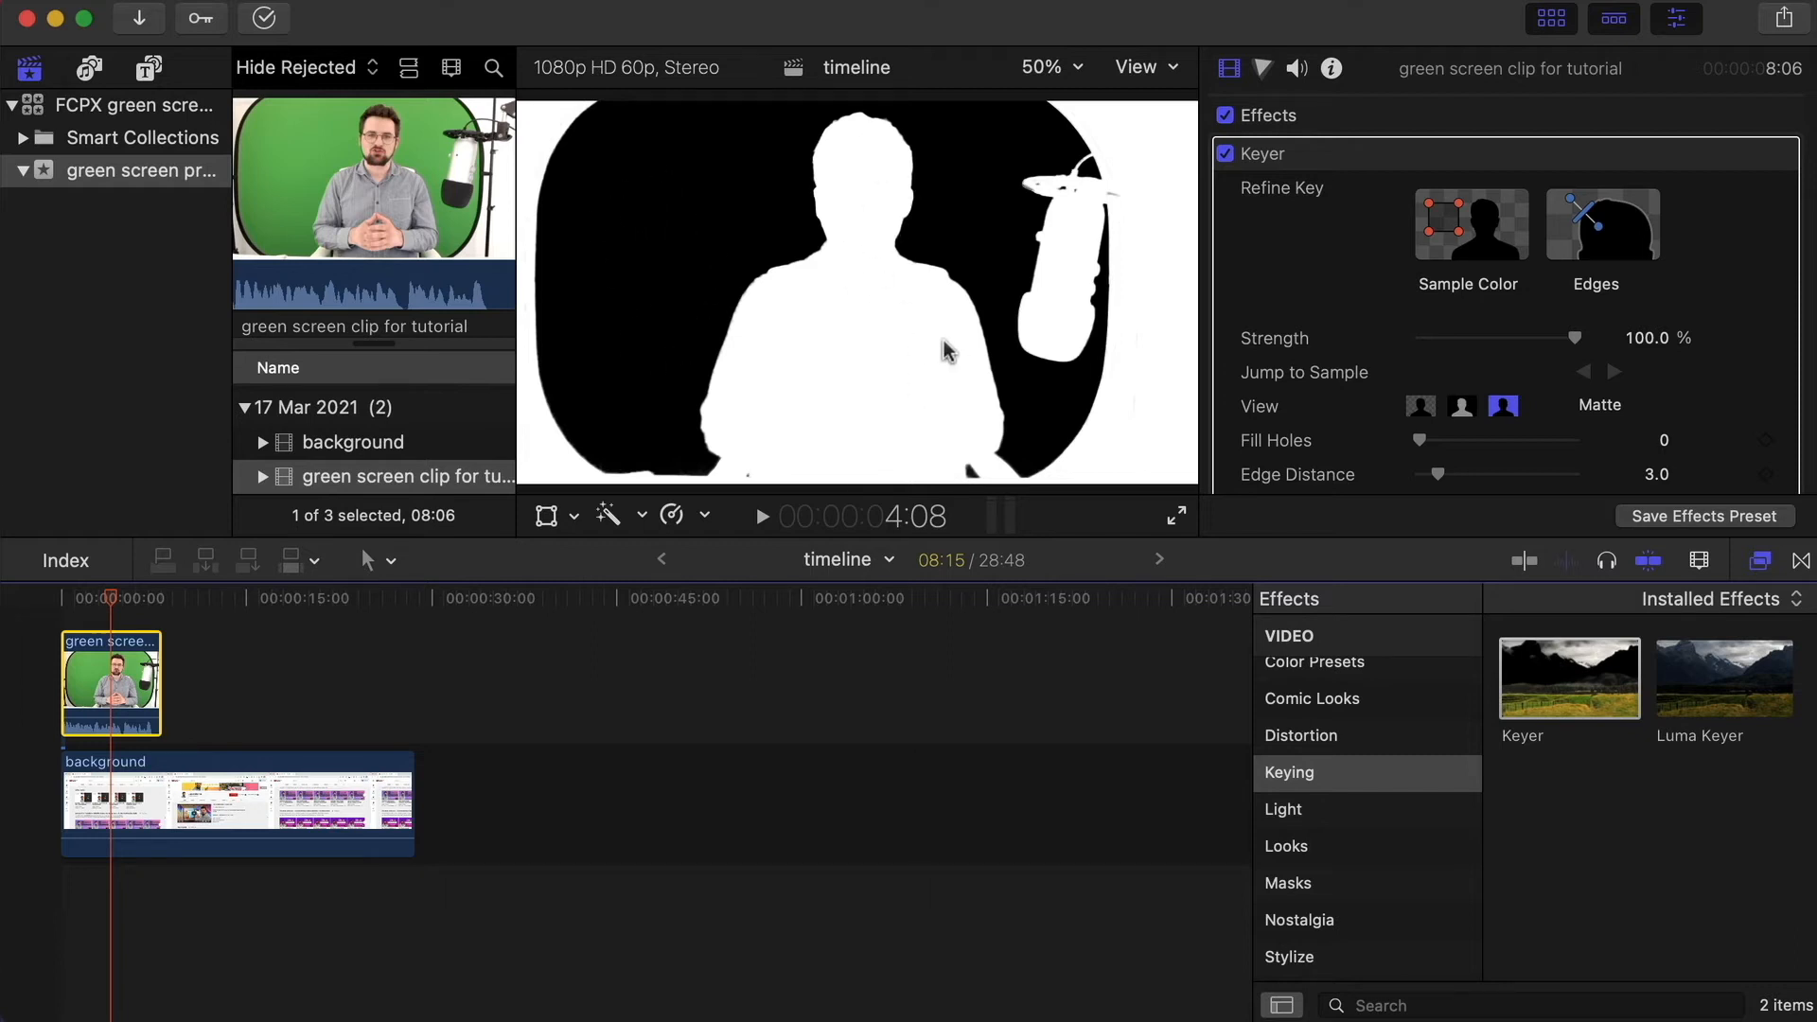
{"action": "mouse_move", "coordinate": [1145, 351]}
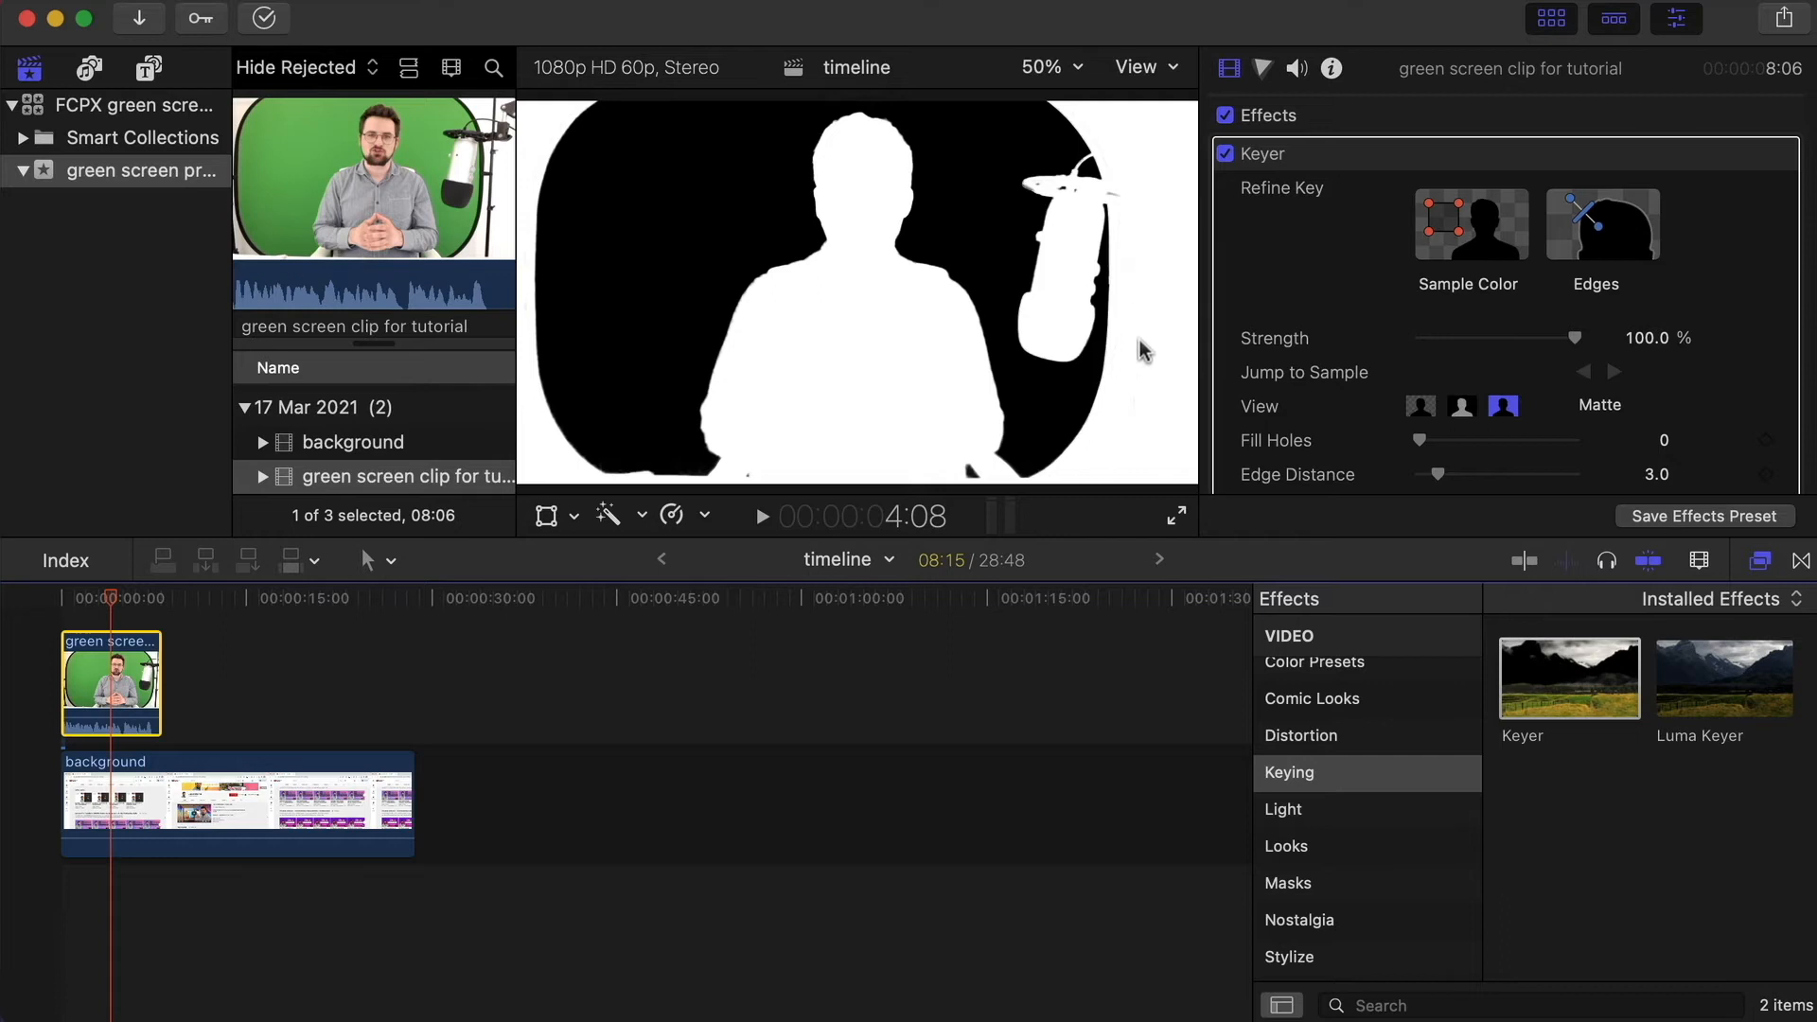
{"action": "mouse_move", "coordinate": [1147, 378]}
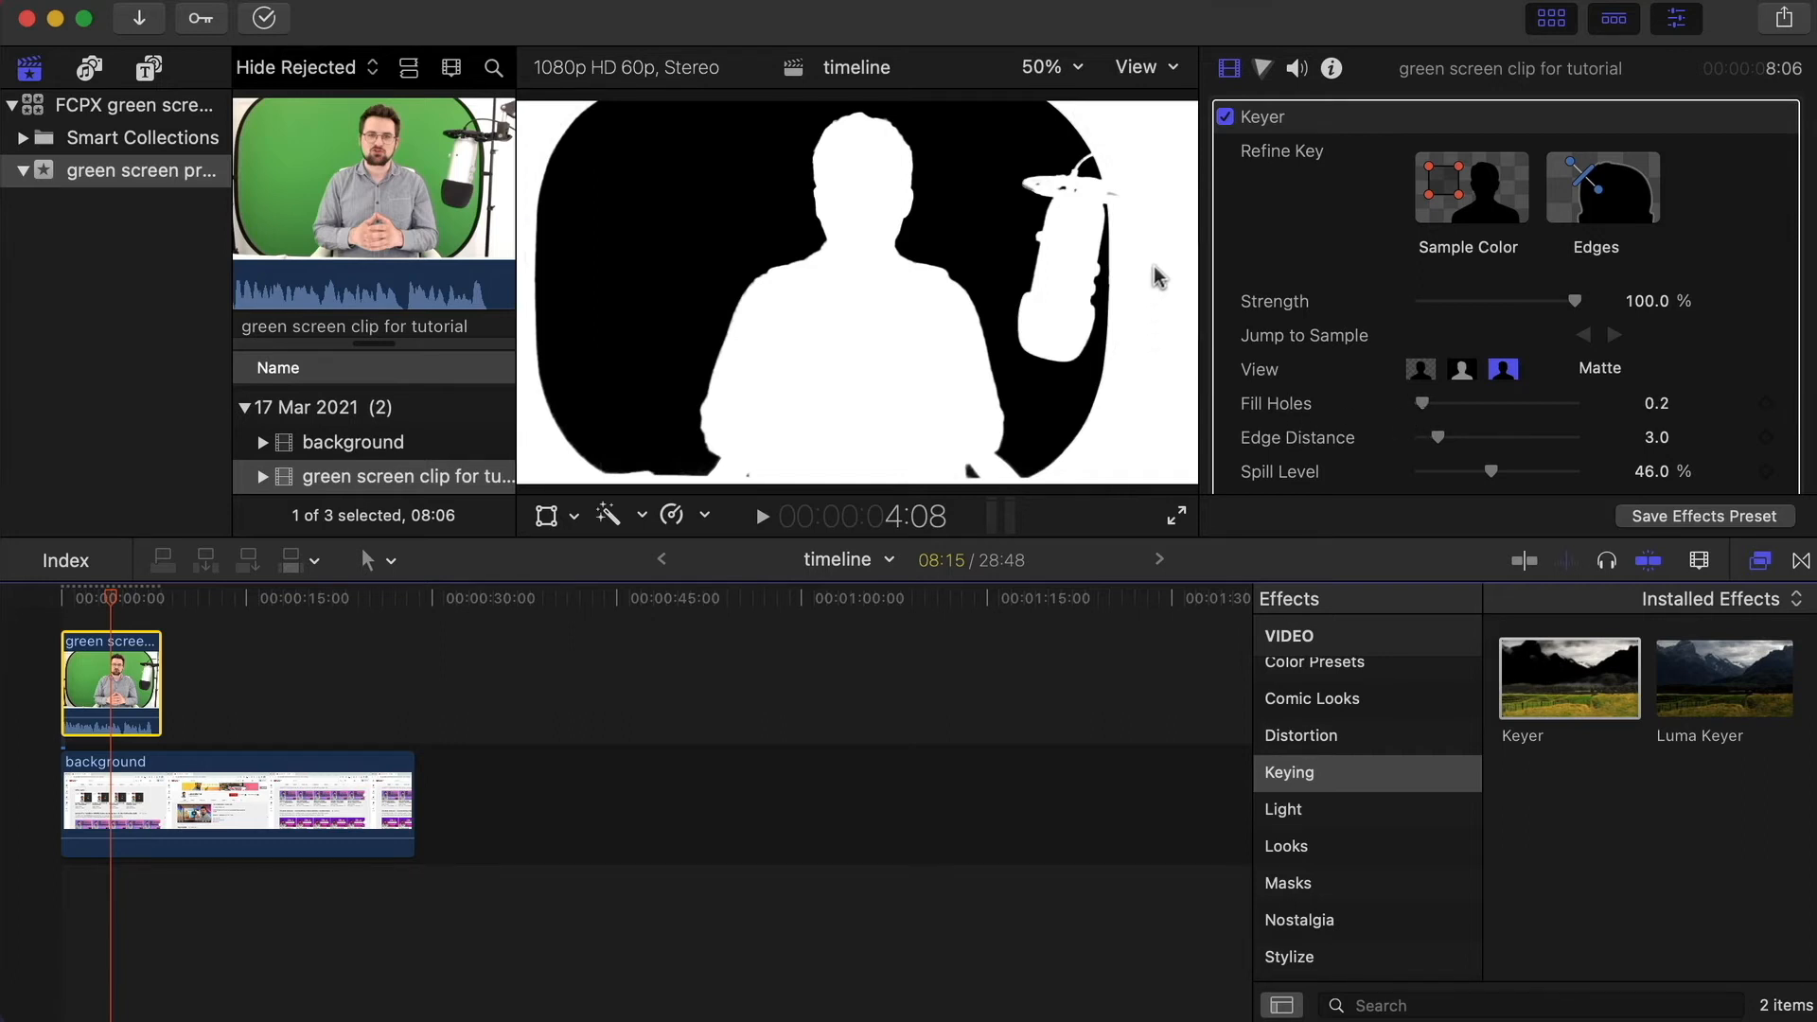
{"action": "mouse_move", "coordinate": [646, 394]}
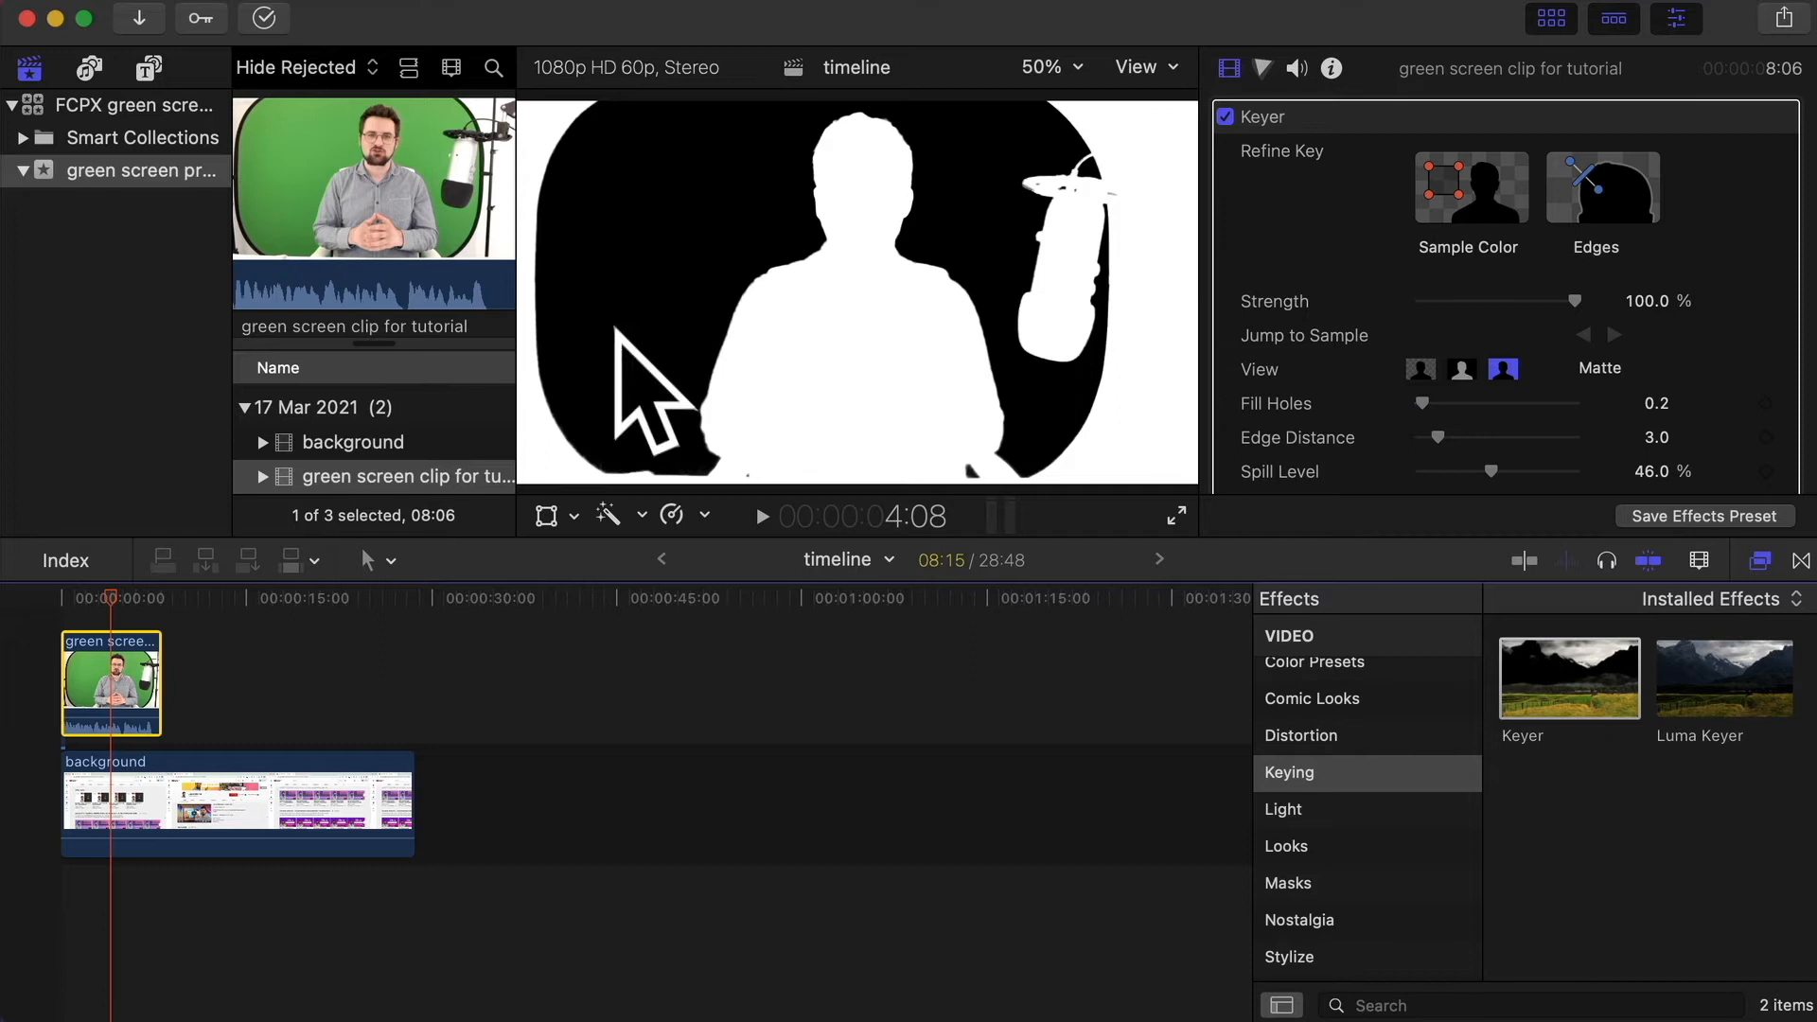
{"action": "mouse_move", "coordinate": [676, 423]}
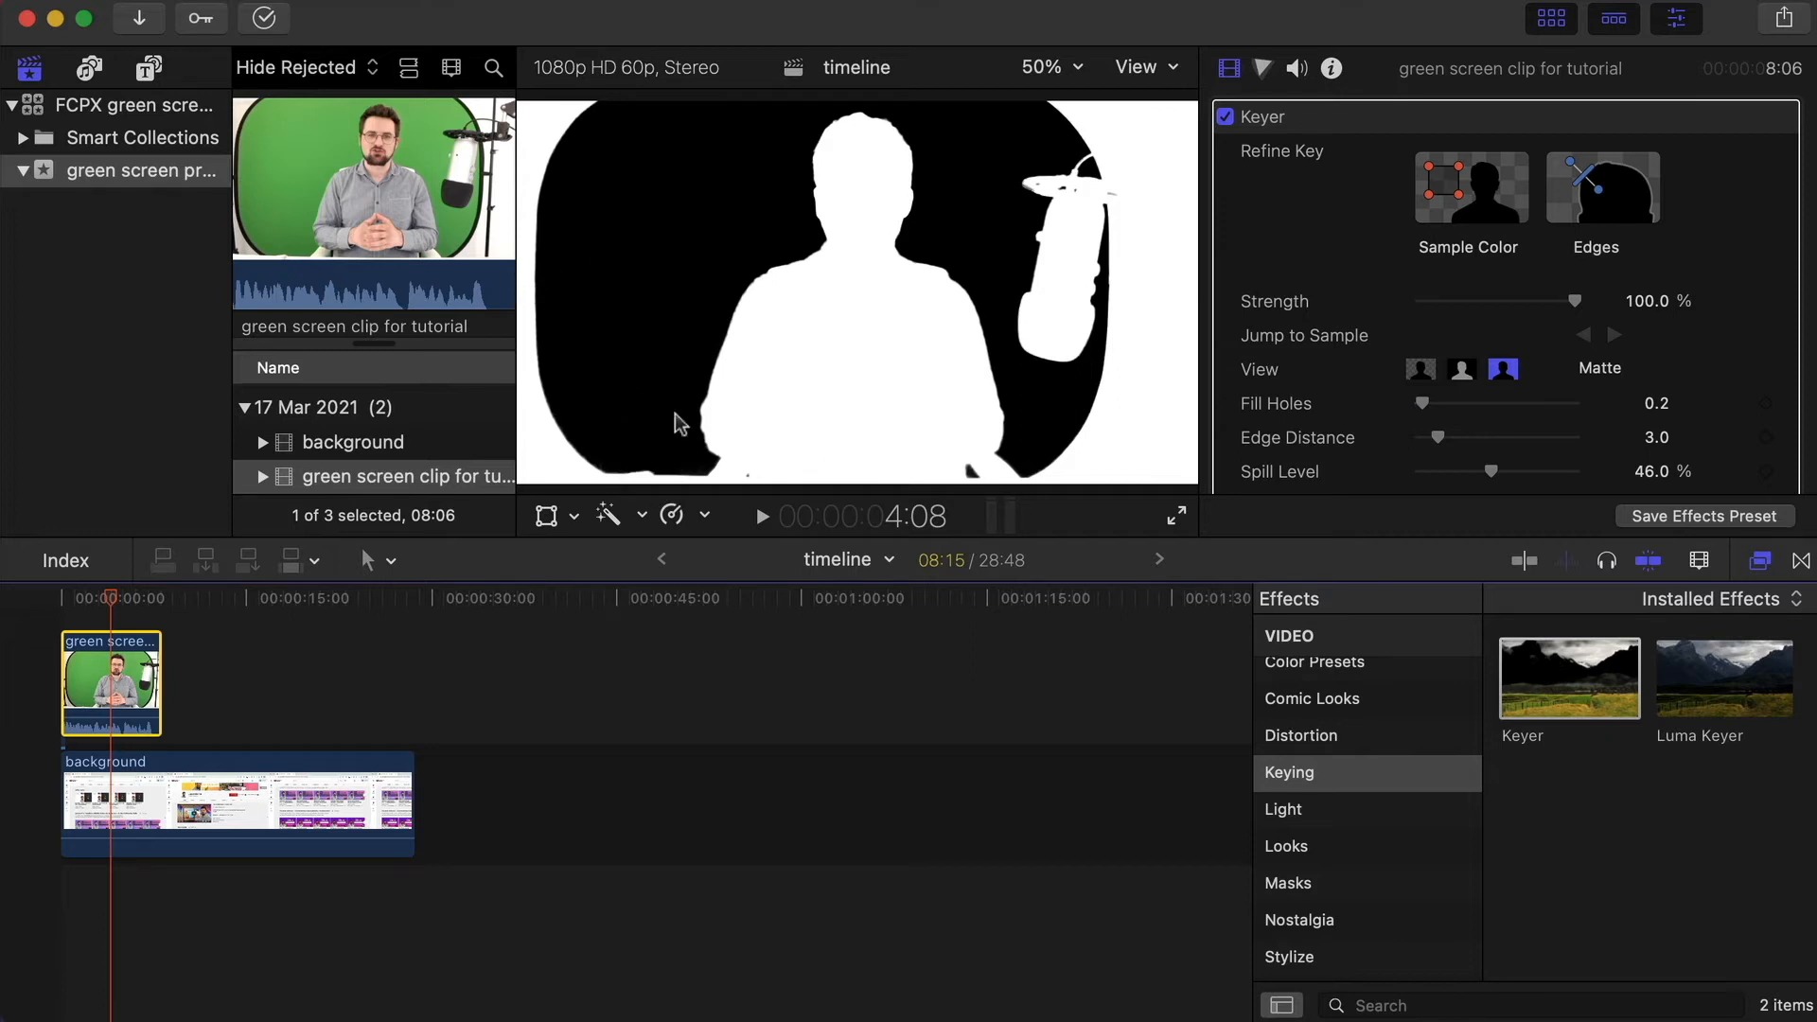
Step: Set Matte Tools Shrink/Expand to -1.0 and Soften to 0.4, then view Composite
{"action": "scroll", "scroll_direction": "down", "scroll_amount": 3}
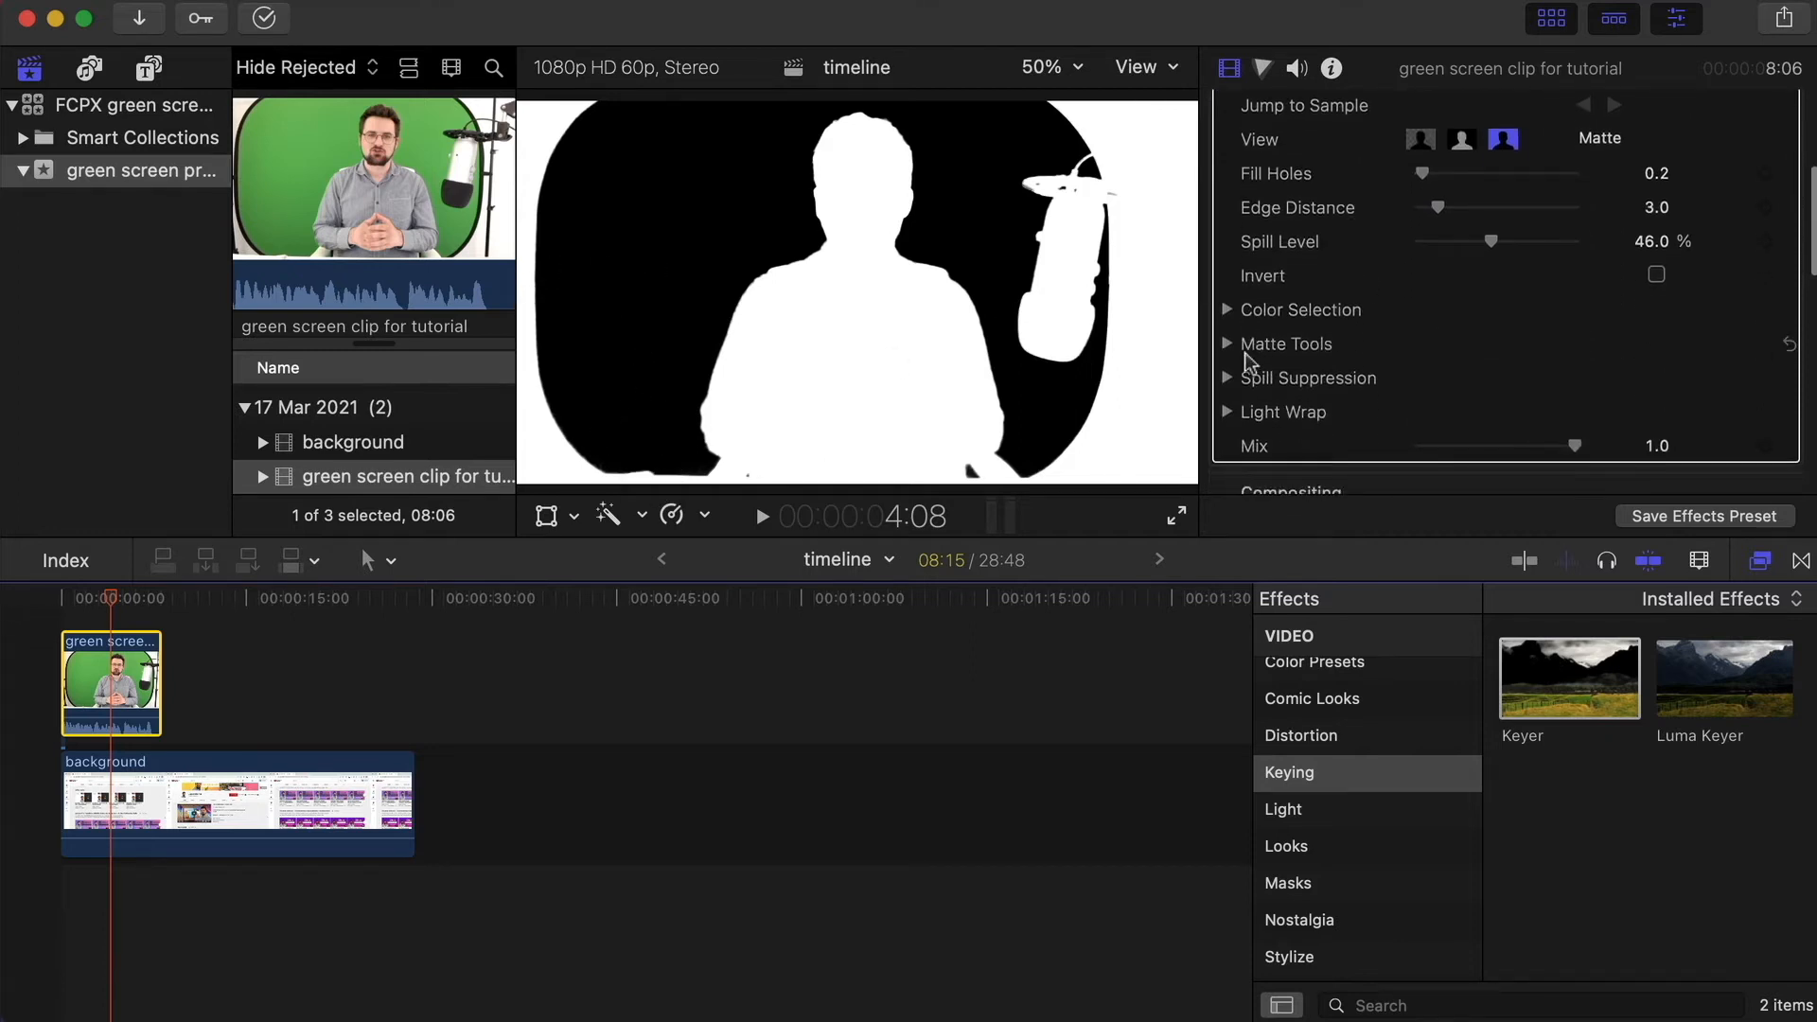
{"action": "left_click", "coordinate": [1228, 342]}
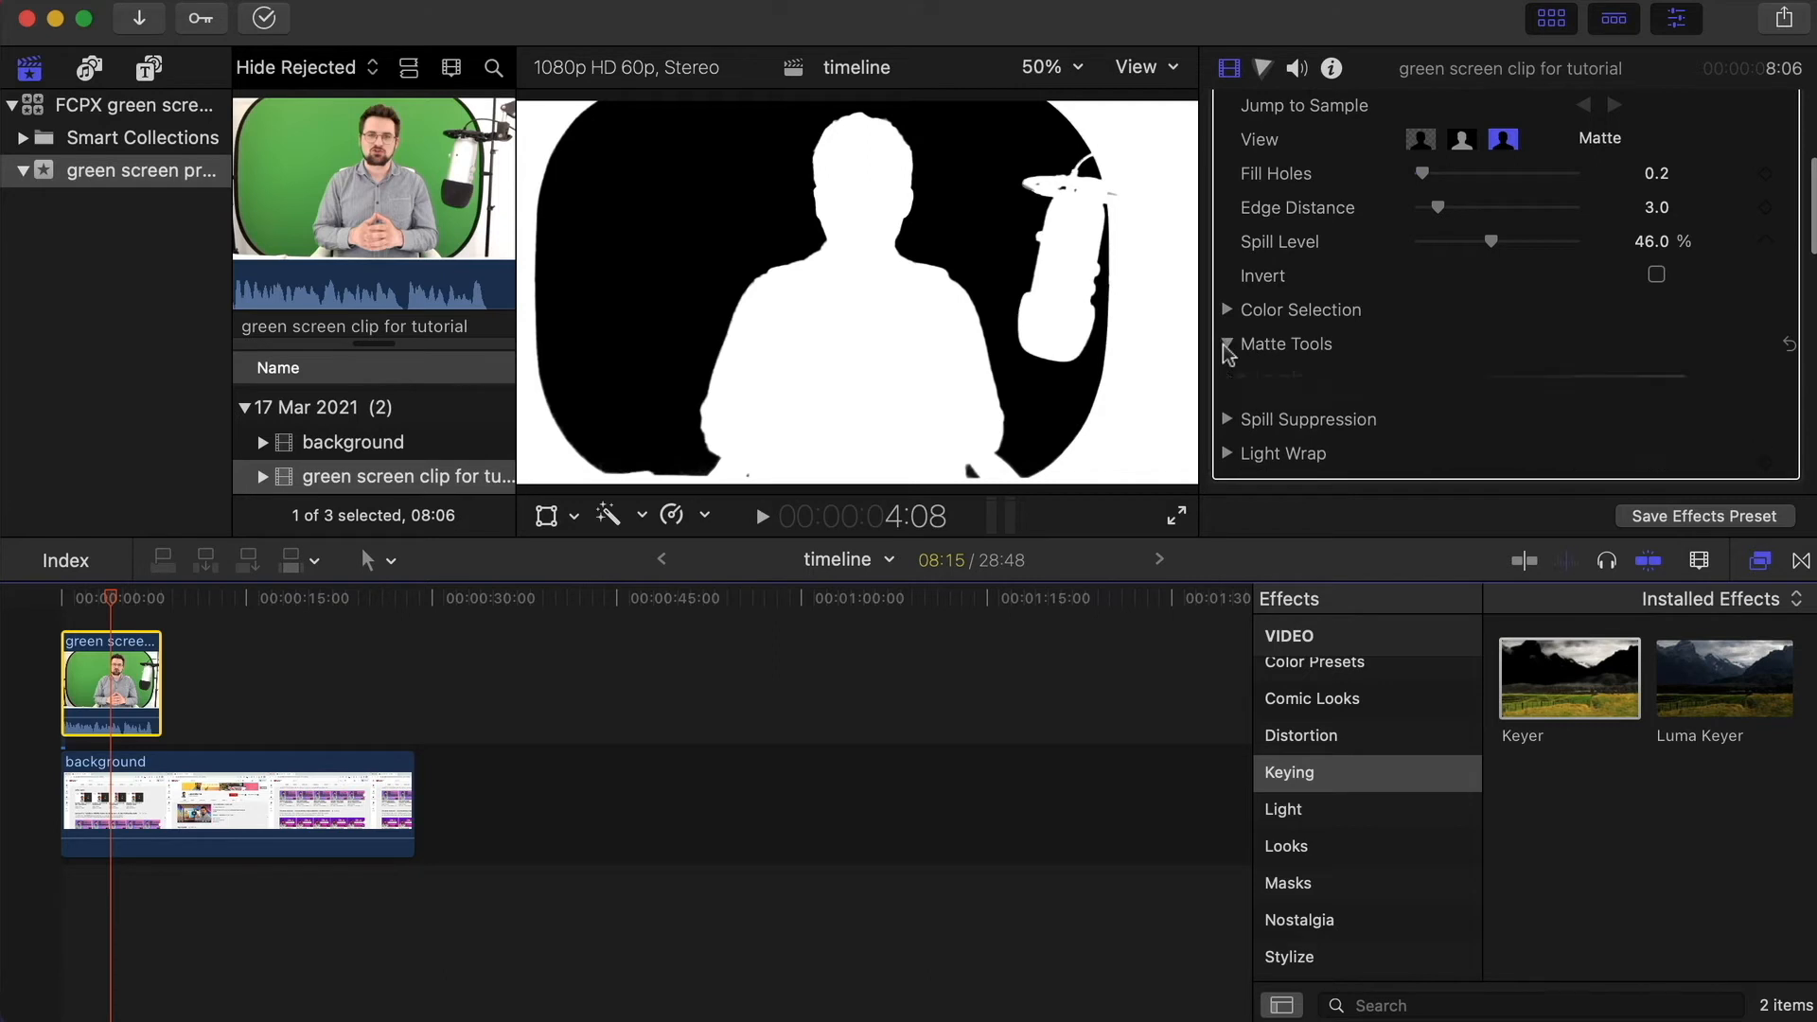
{"action": "left_click", "coordinate": [1228, 344]}
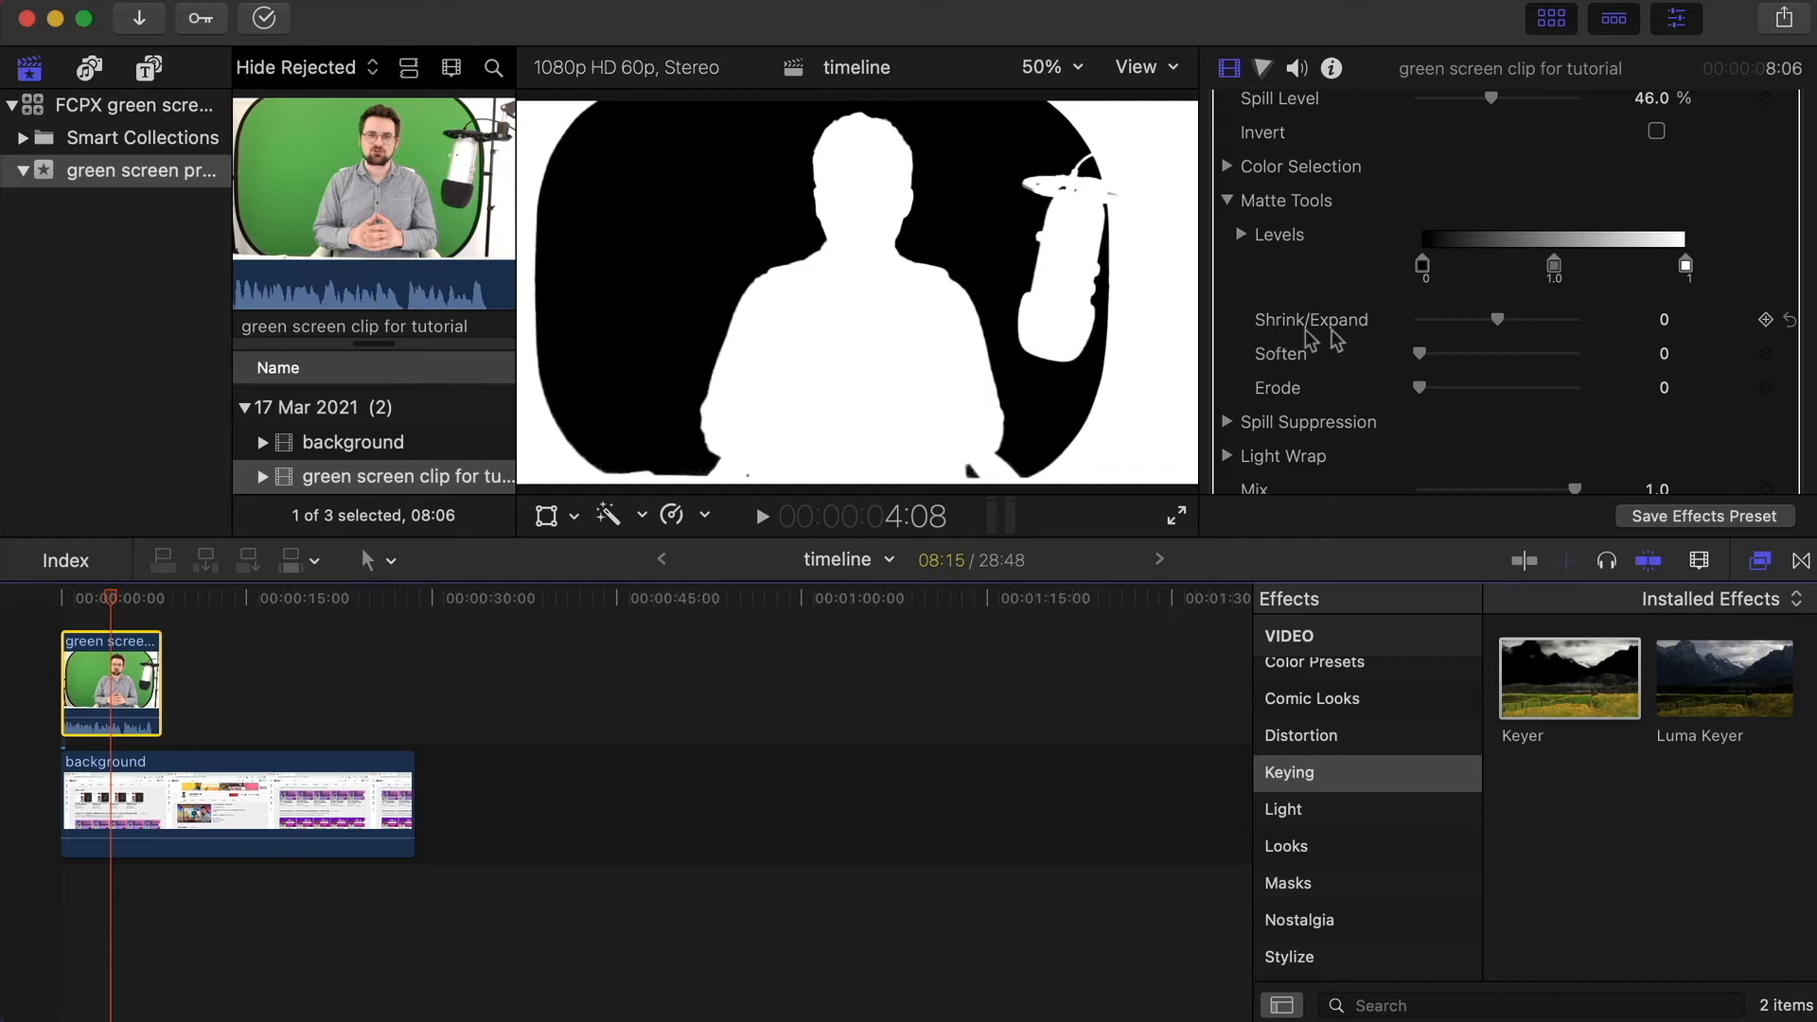
{"action": "mouse_move", "coordinate": [1499, 329]}
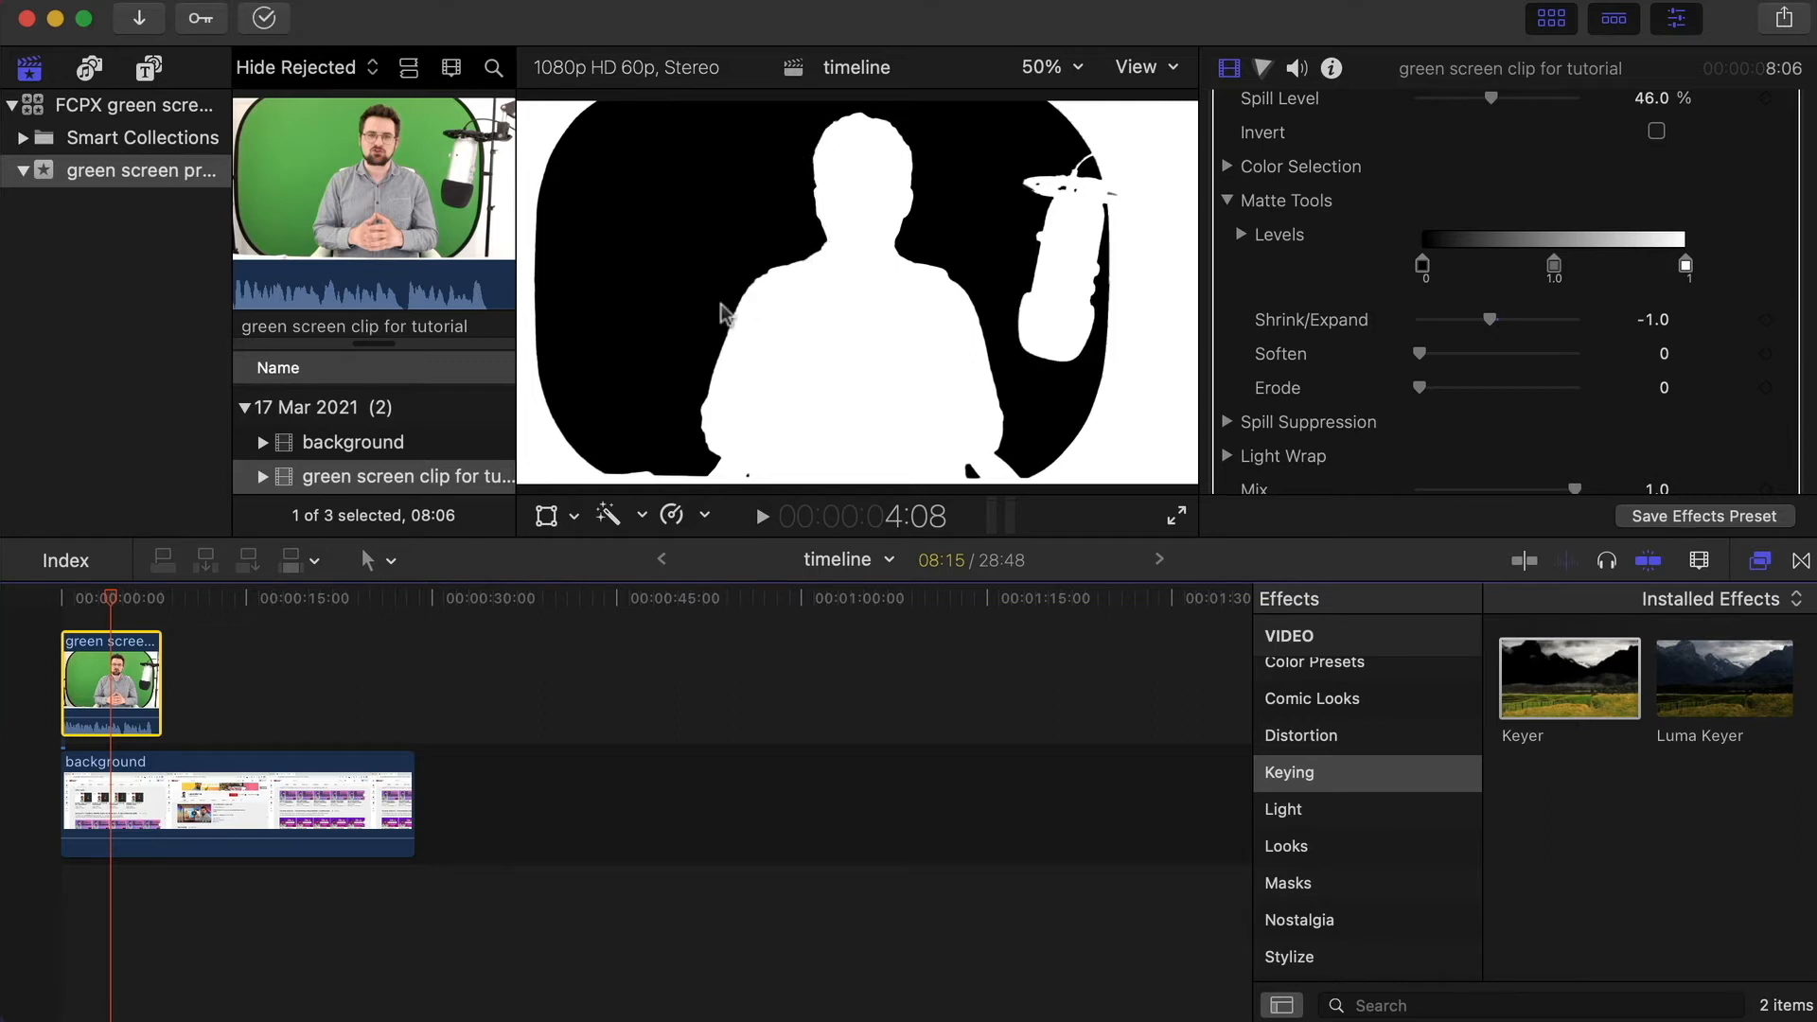
{"action": "mouse_move", "coordinate": [1238, 259]}
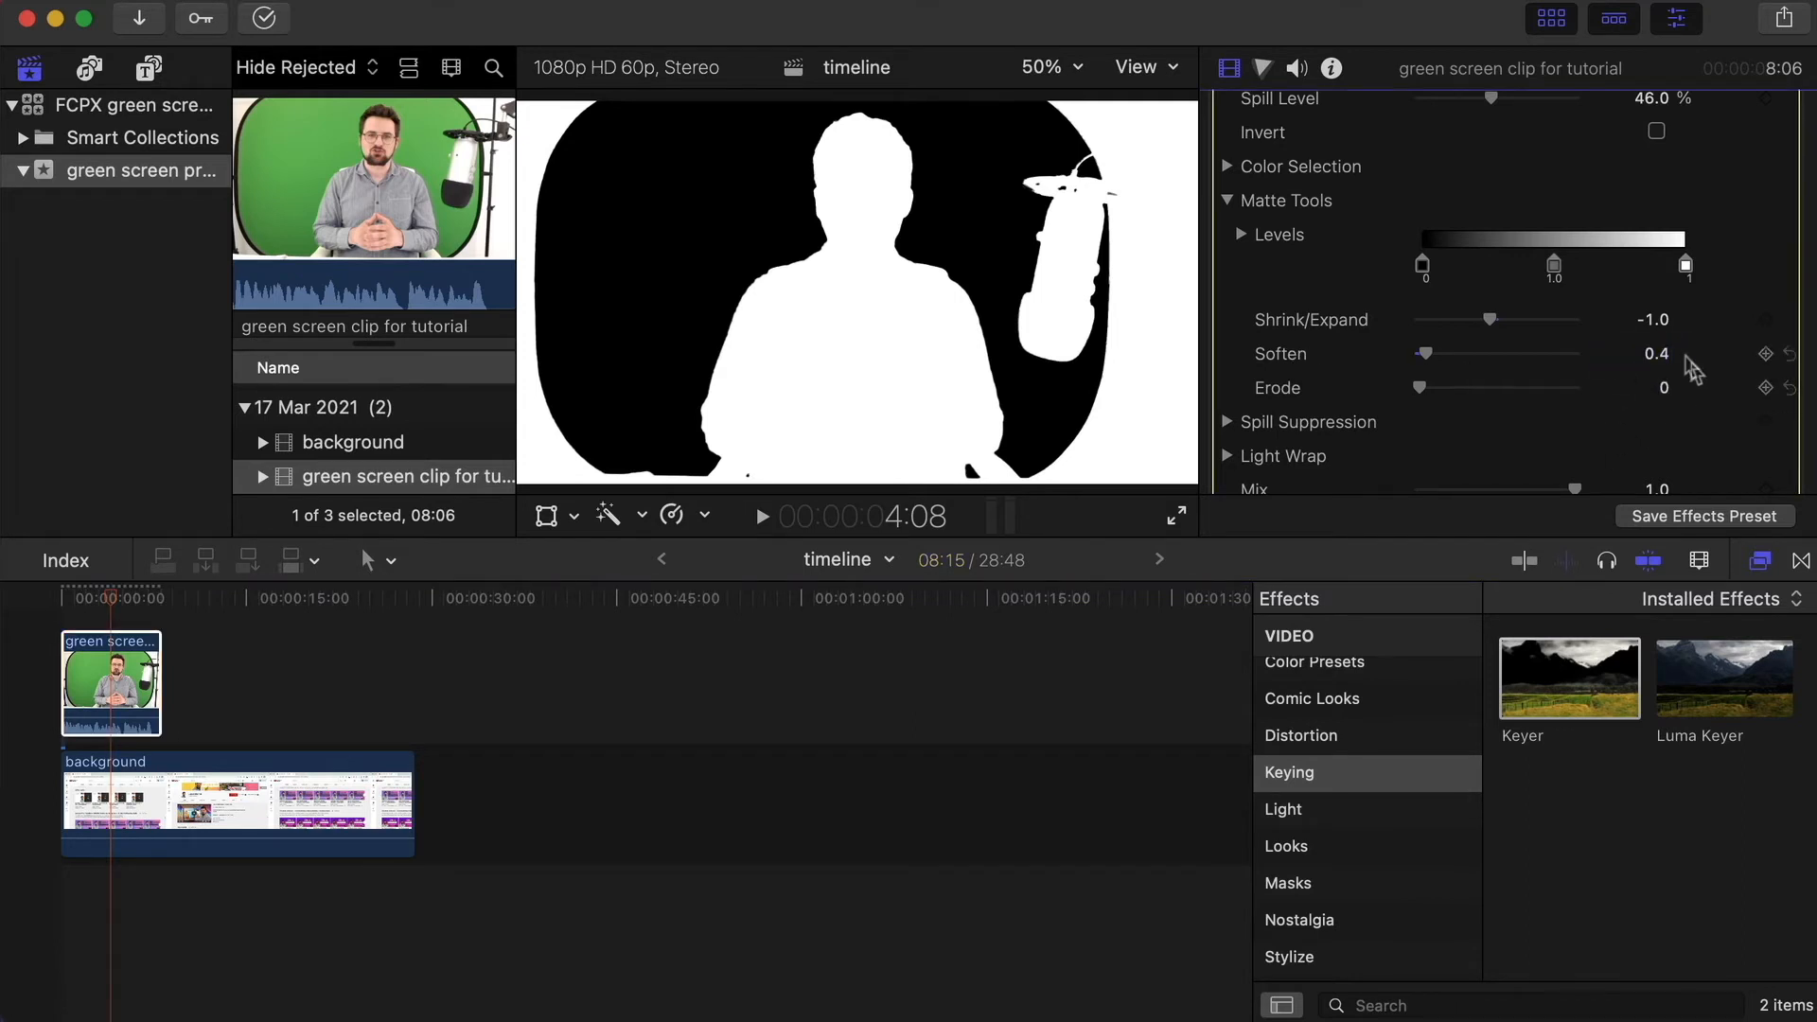
{"action": "left_click", "coordinate": [1658, 353]}
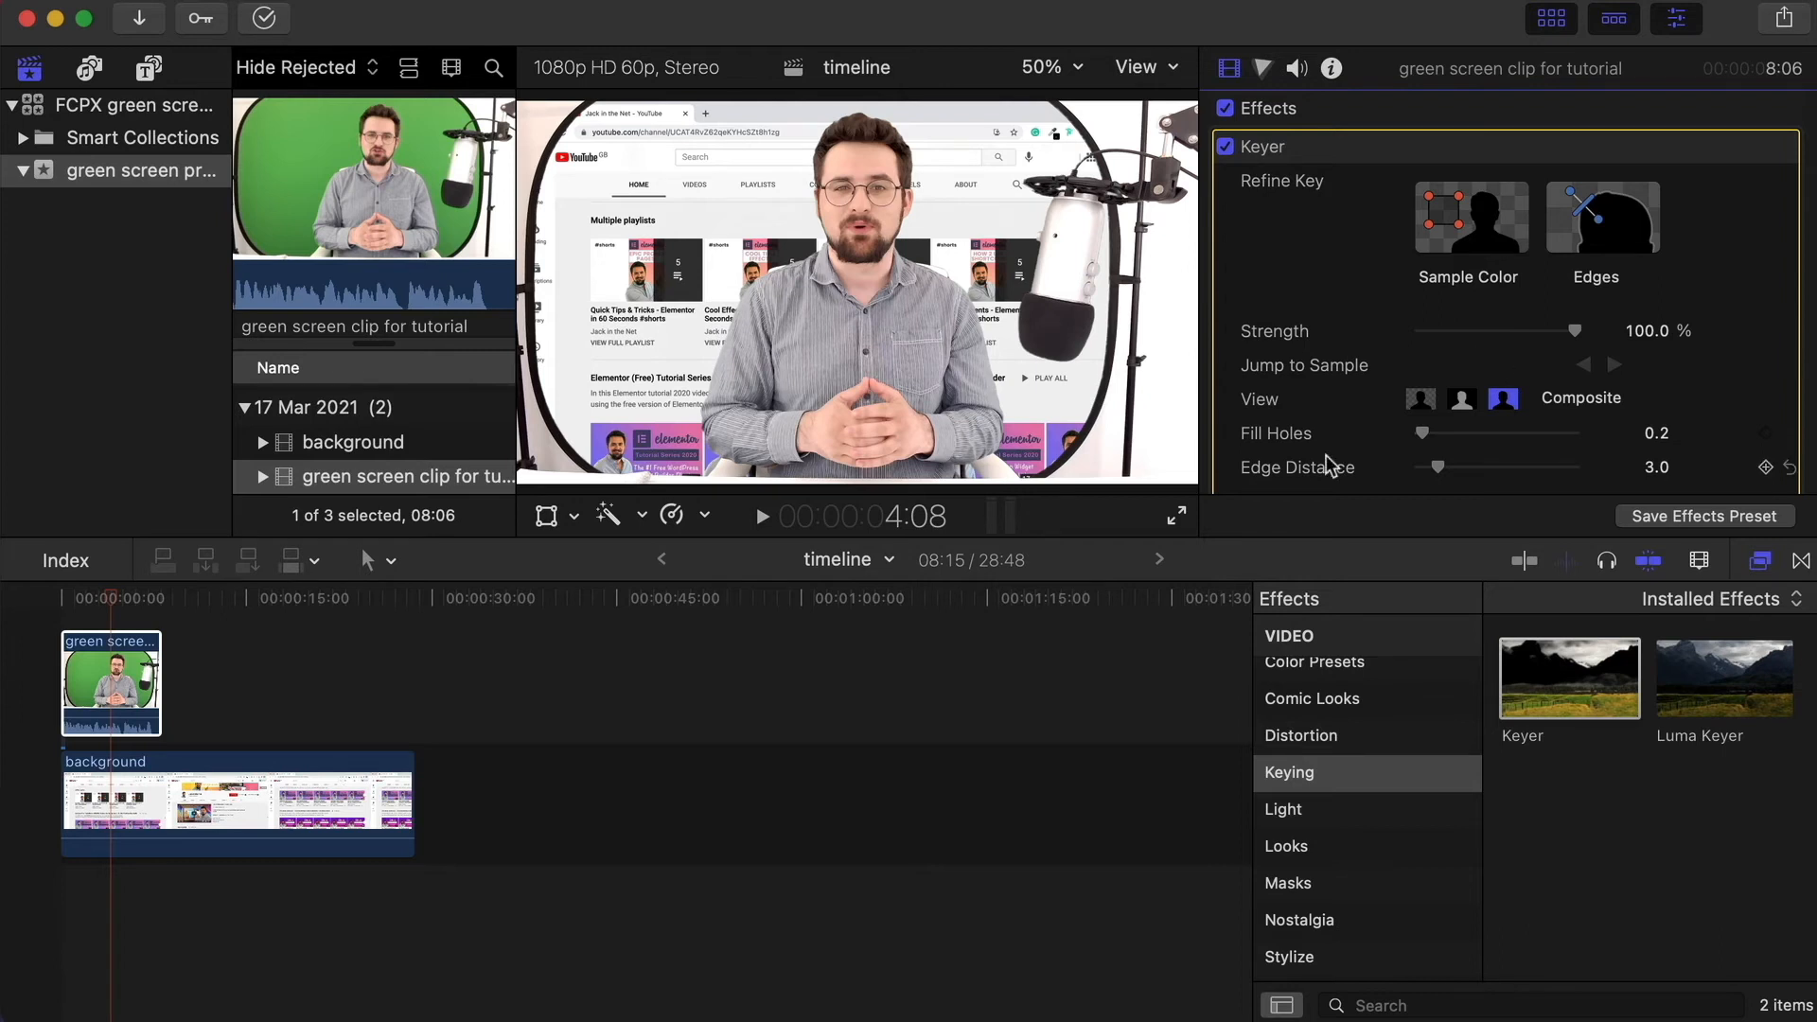
Step: Show the Masks category of effects, listing Draw Mask and Shape Mask
{"action": "left_click", "coordinate": [1286, 883]}
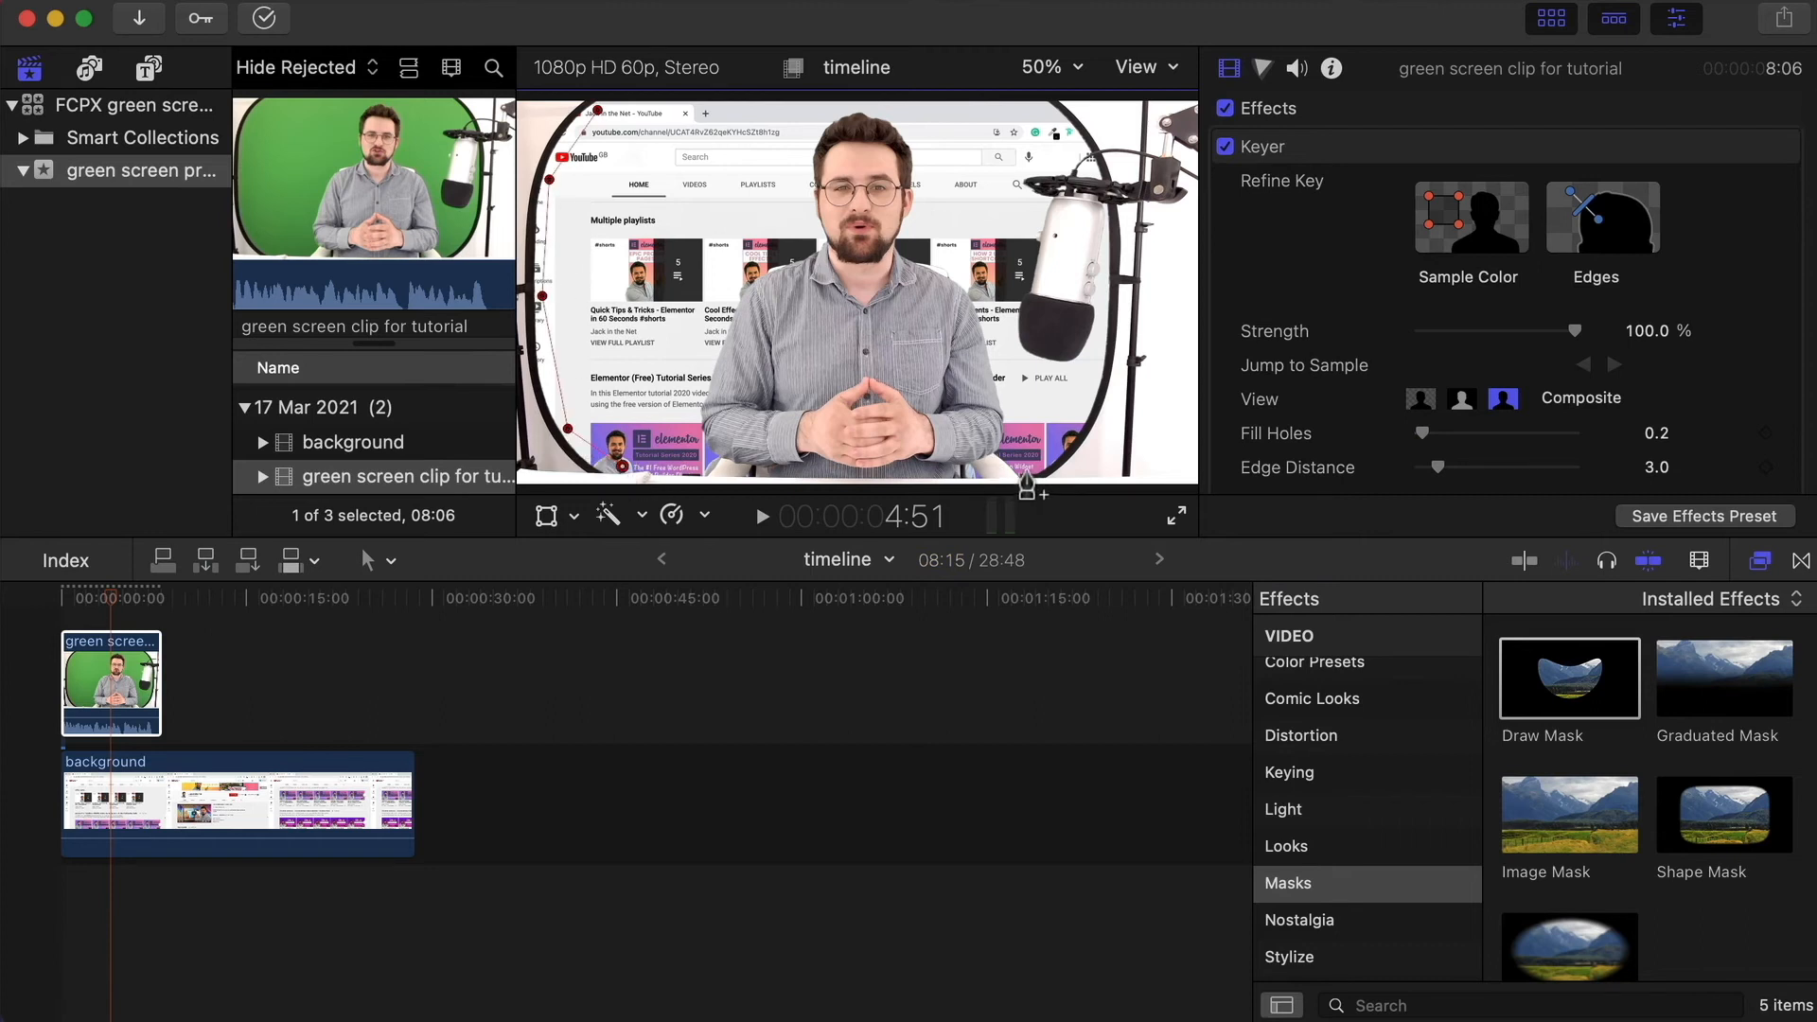
{"action": "mouse_move", "coordinate": [1014, 319]}
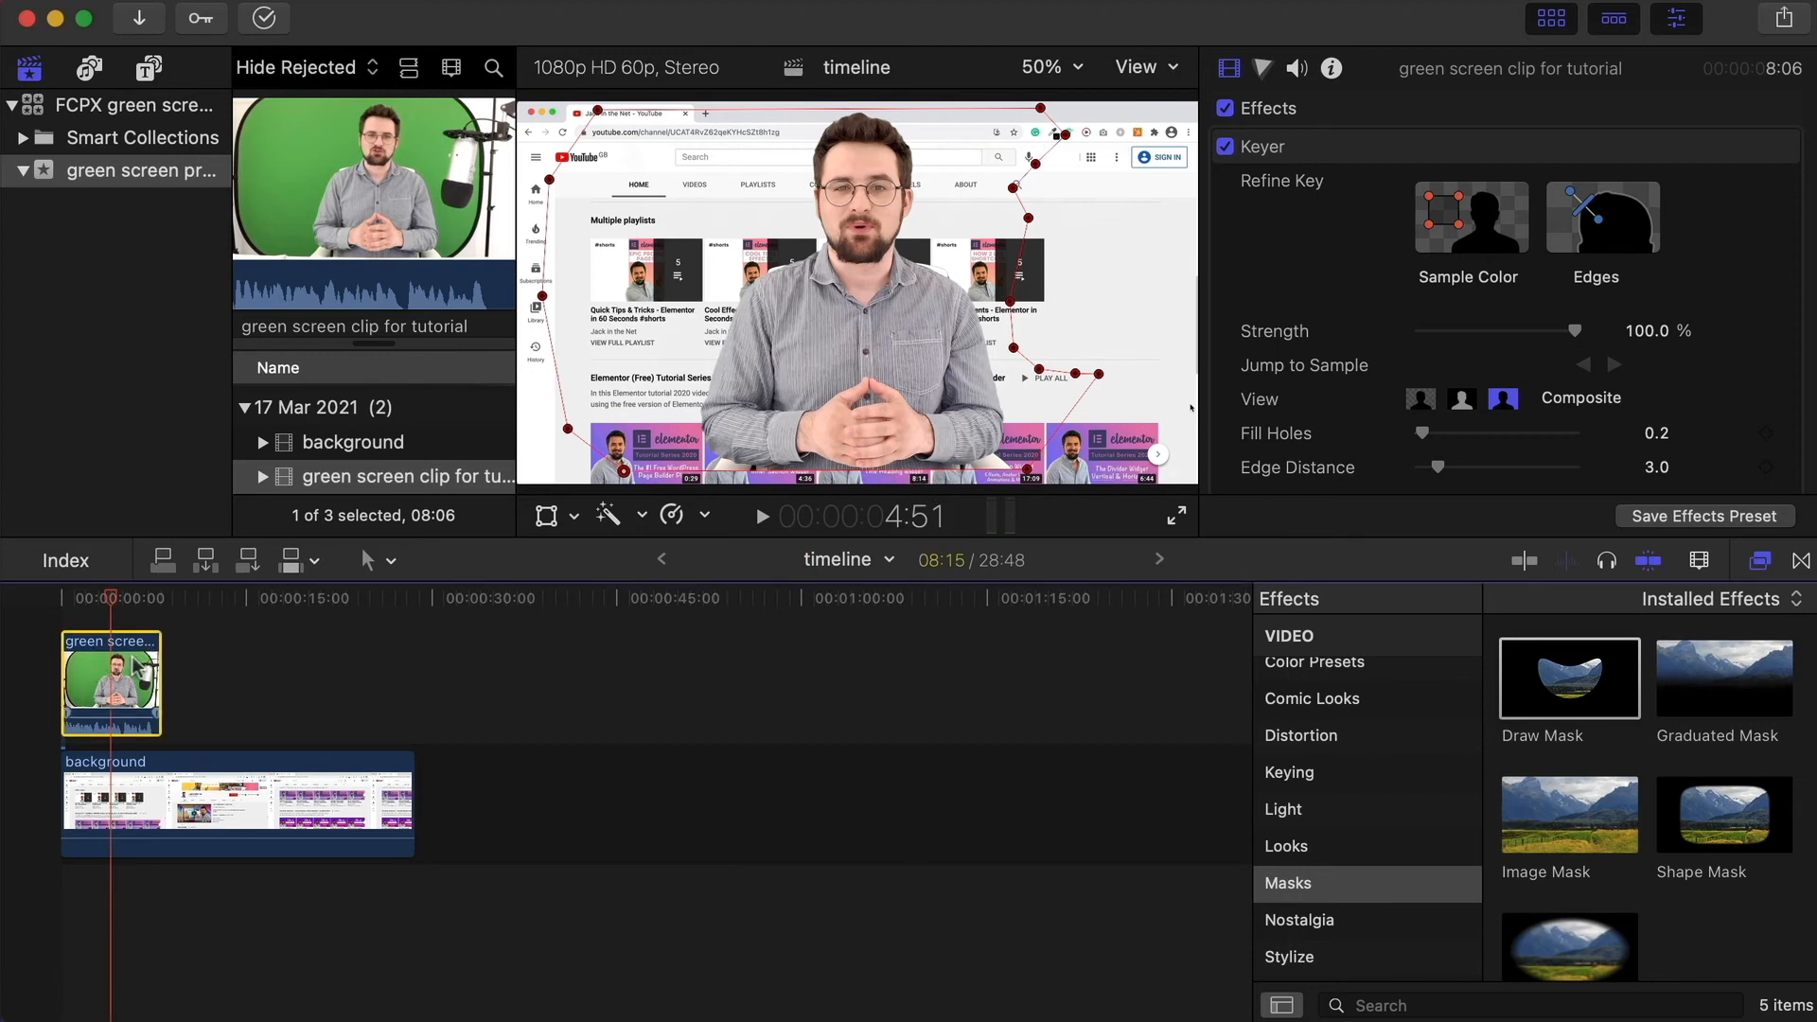
{"action": "mouse_move", "coordinate": [547, 527]}
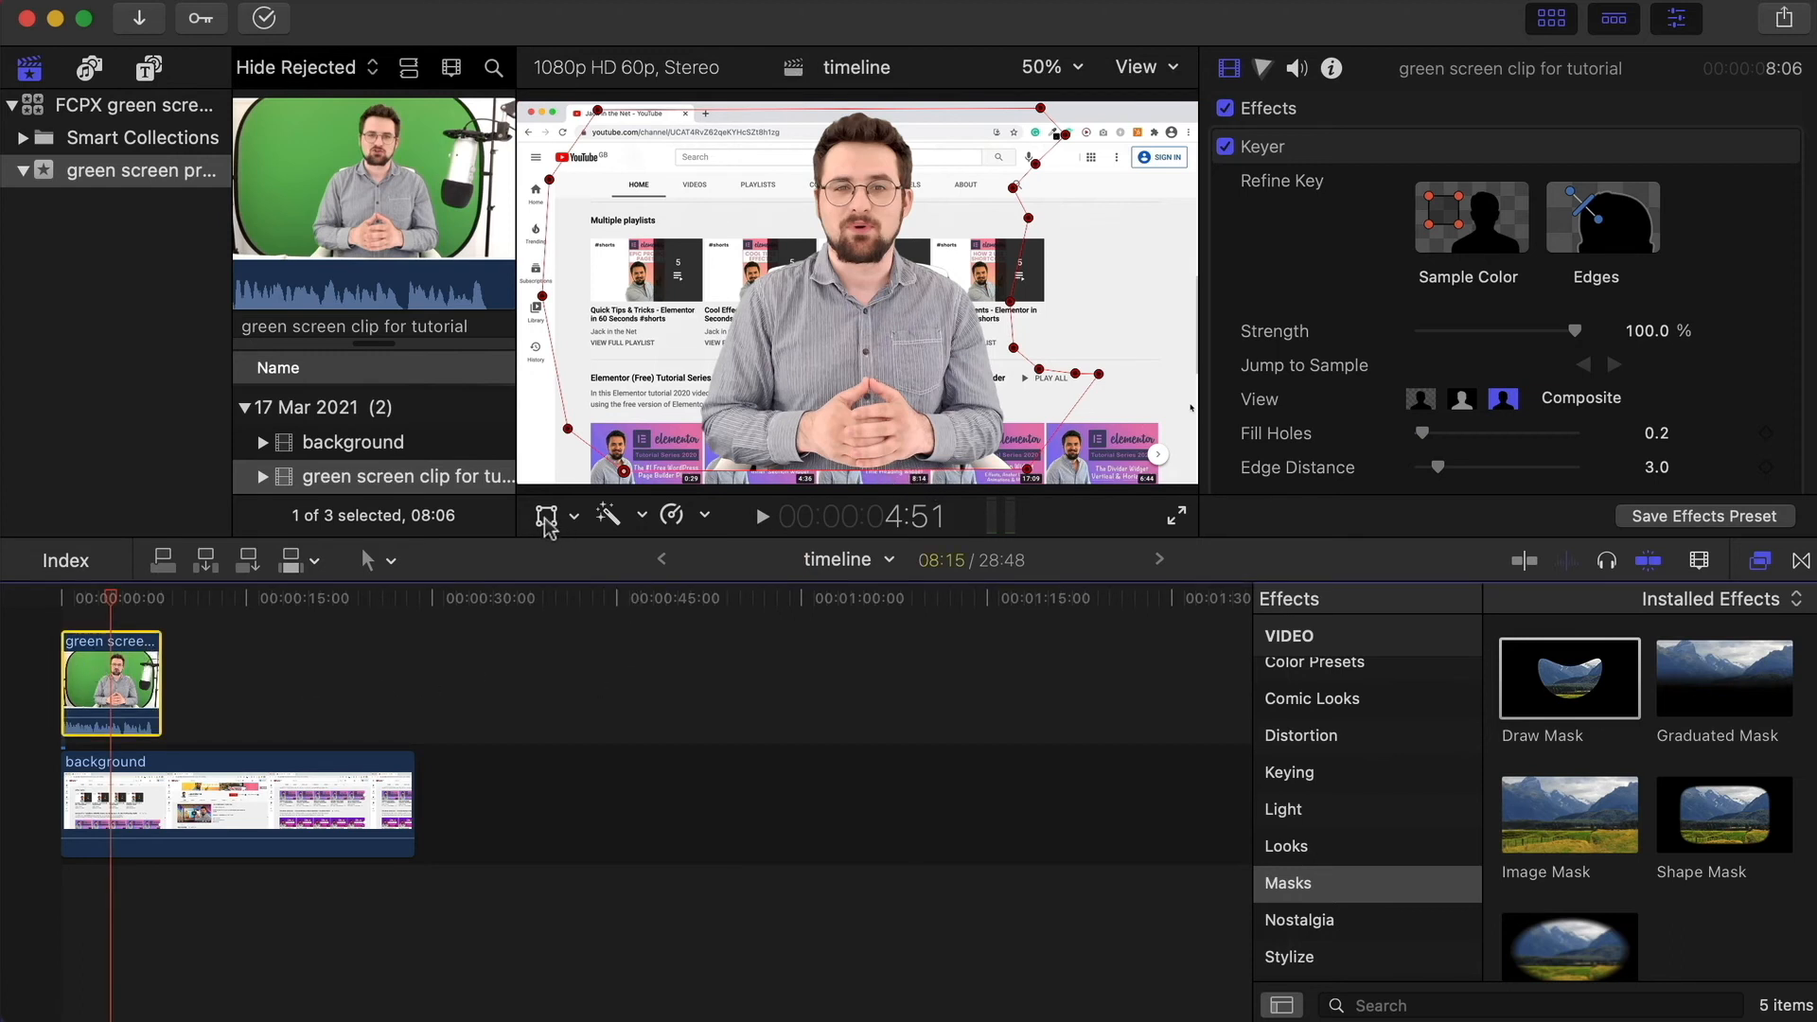
Step: Turn on the Transform tool to shrink the presenter into the lower-right corner
{"action": "left_click", "coordinate": [546, 515]}
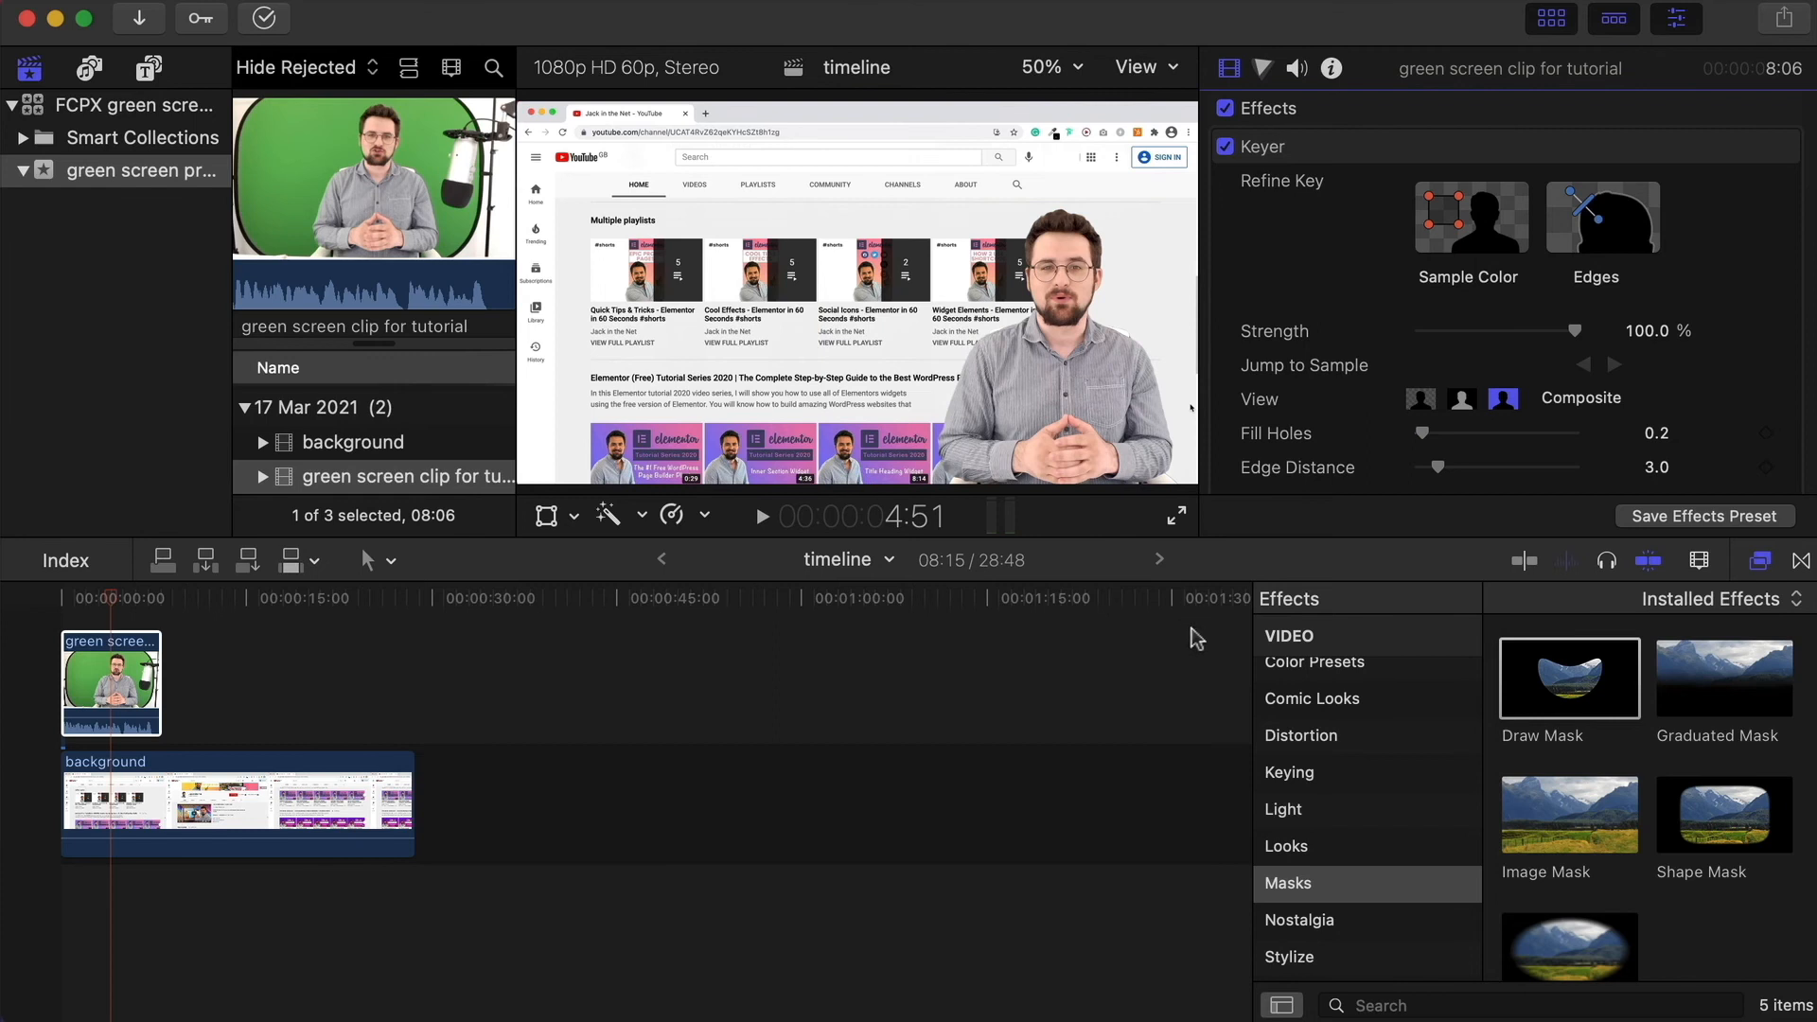
{"action": "mouse_move", "coordinate": [114, 606]}
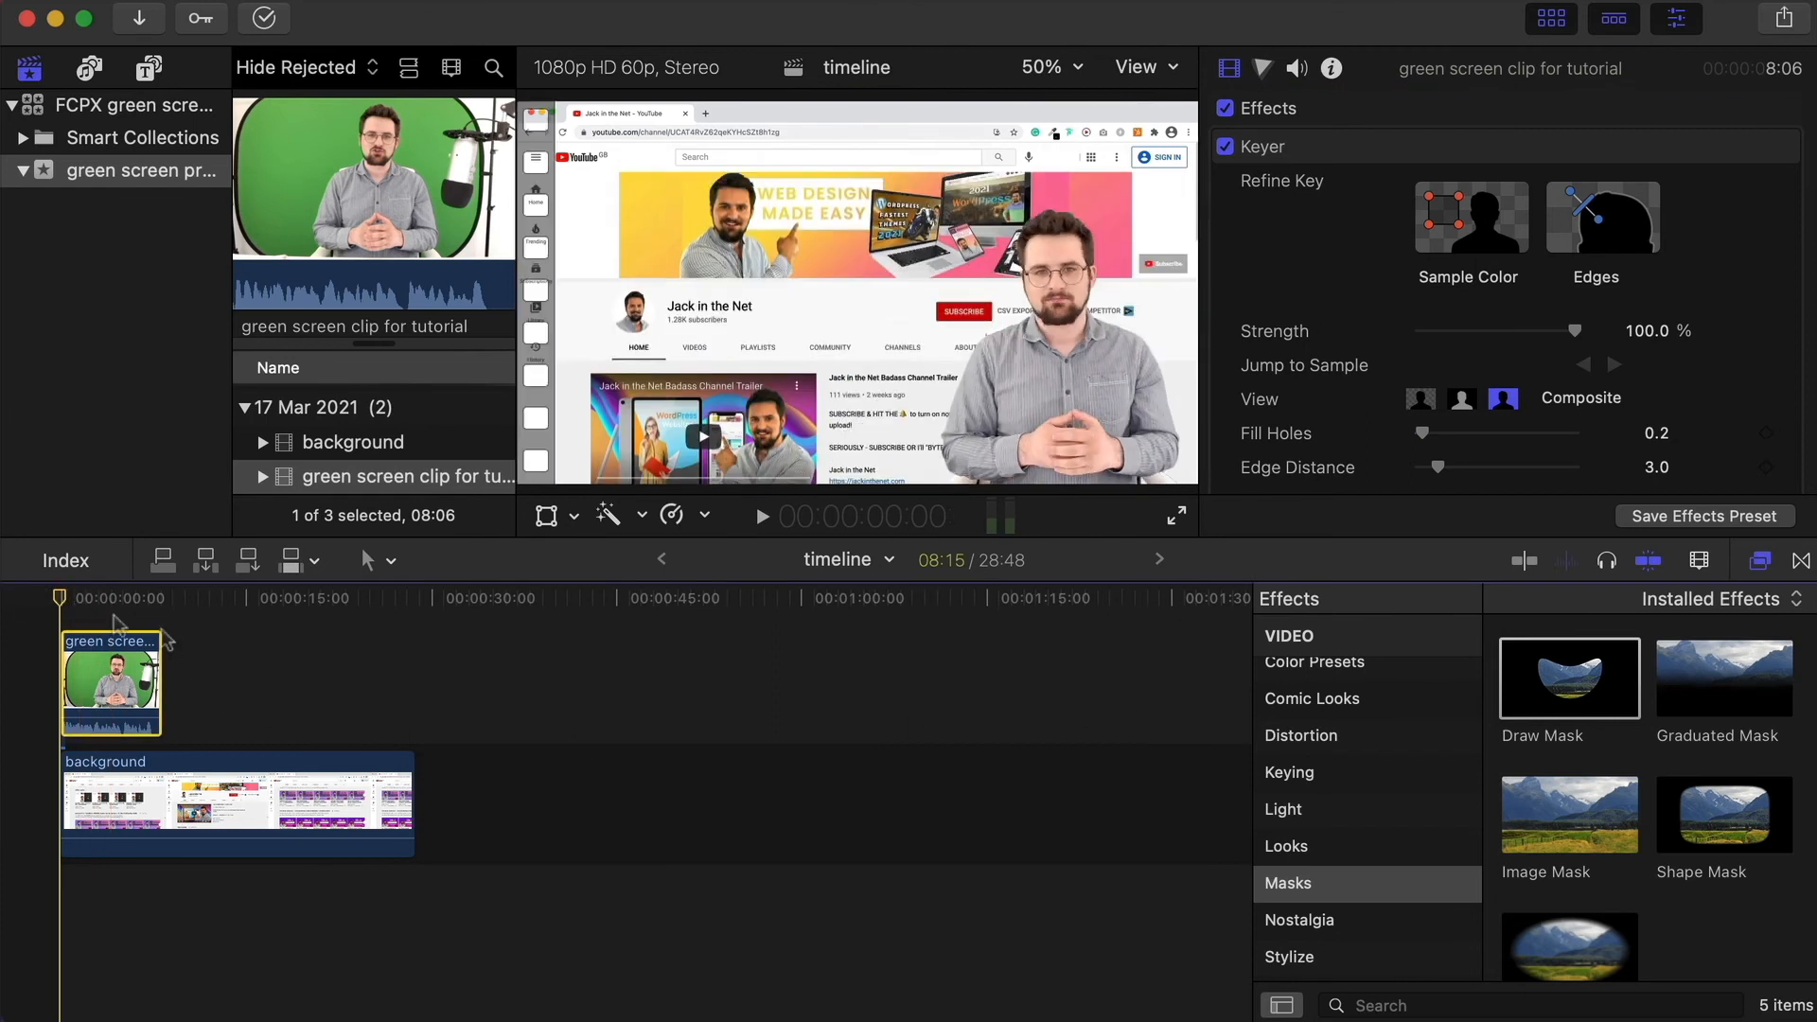
{"action": "left_click", "coordinate": [759, 516]}
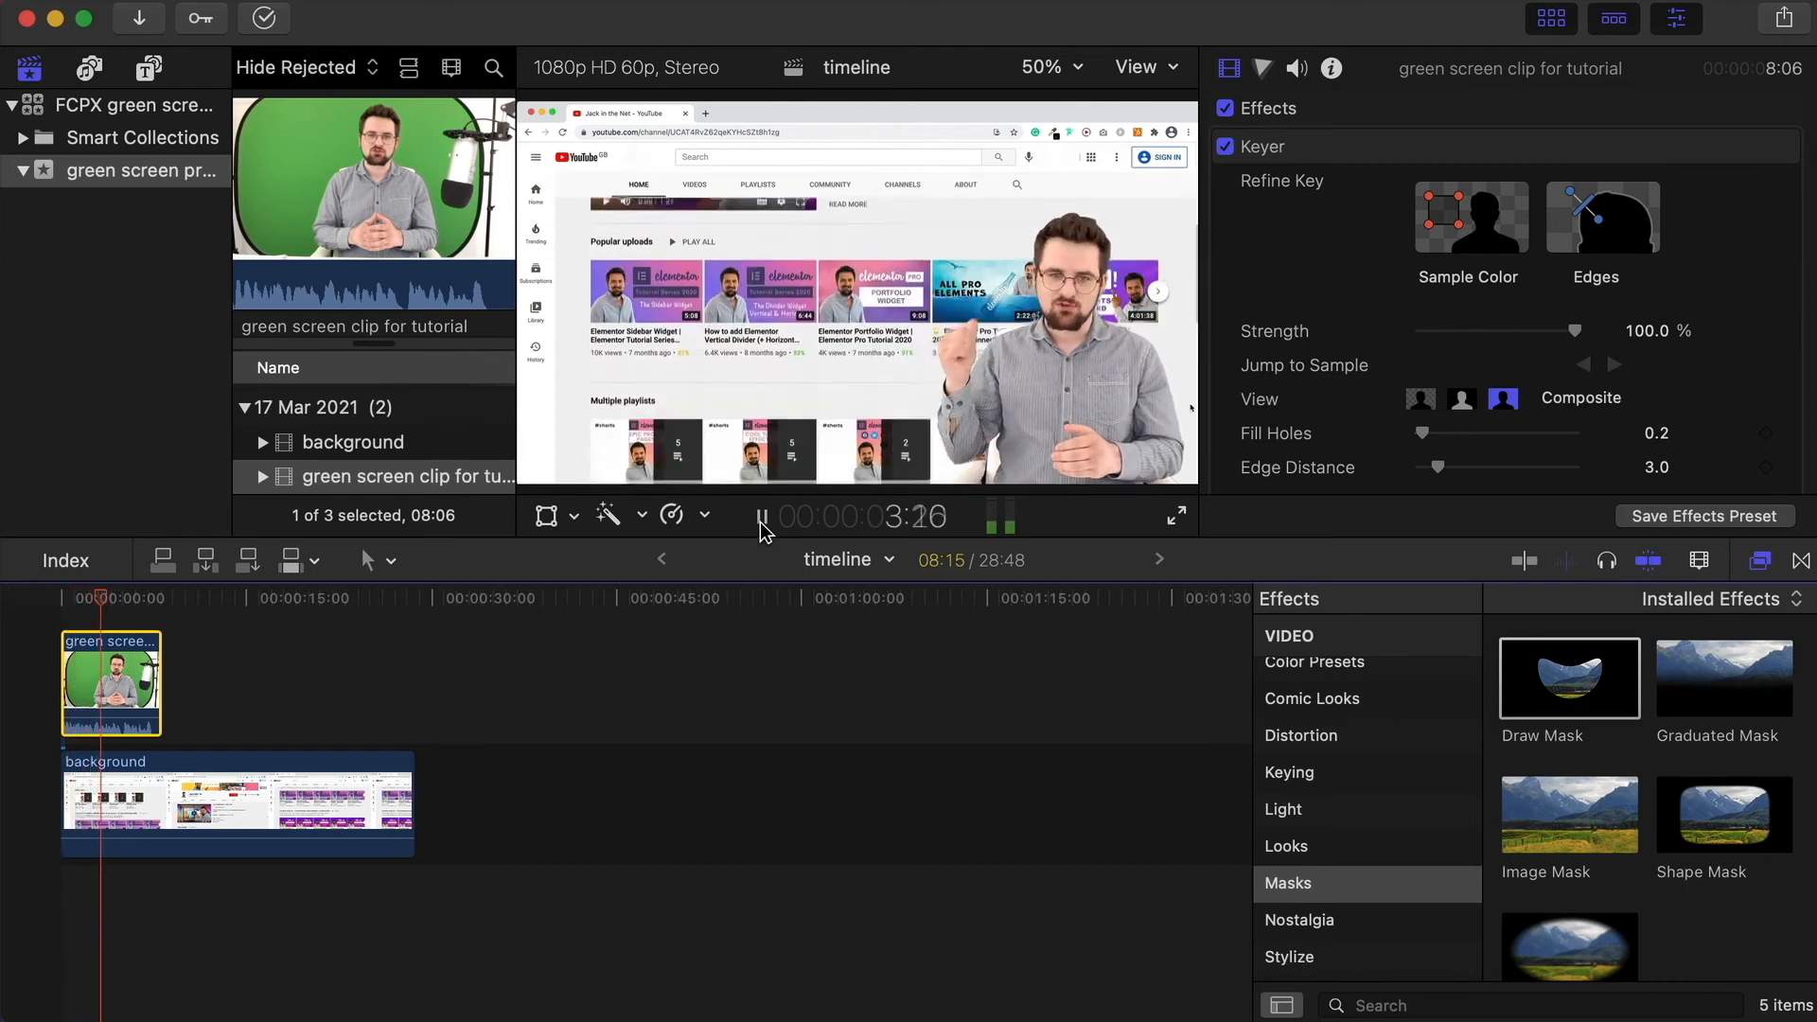
{"action": "left_click", "coordinate": [761, 516]}
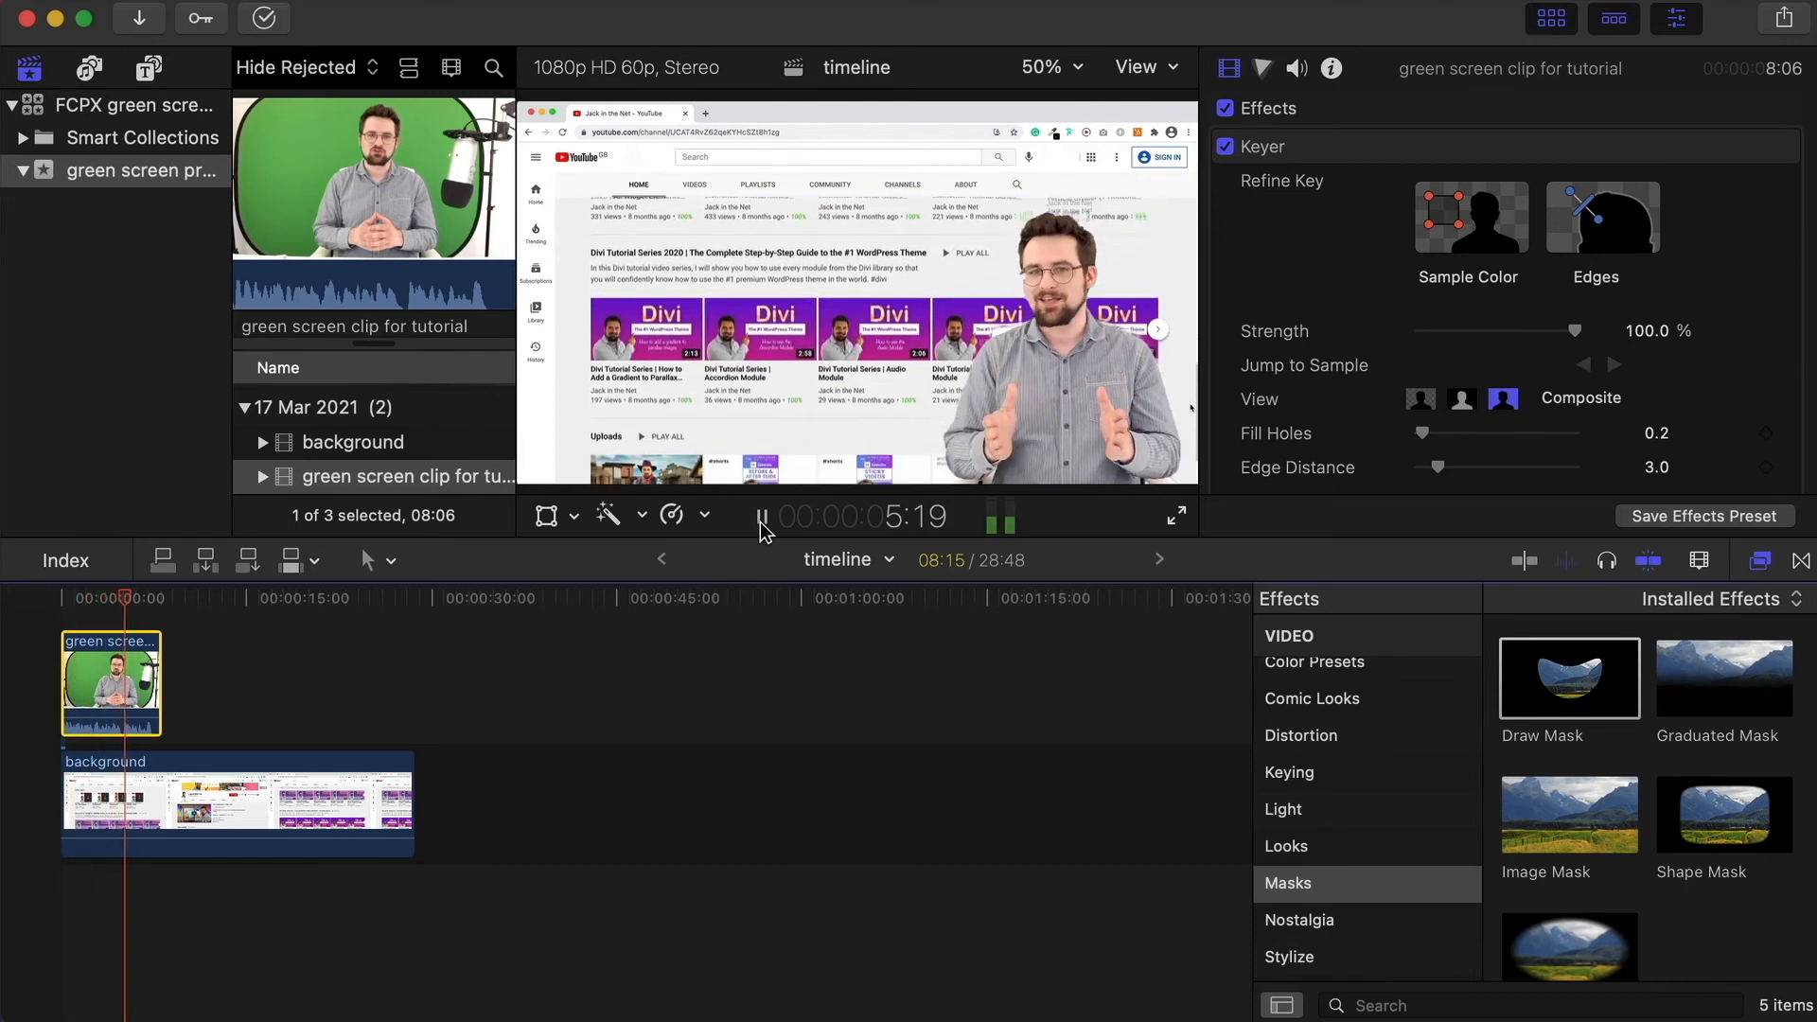